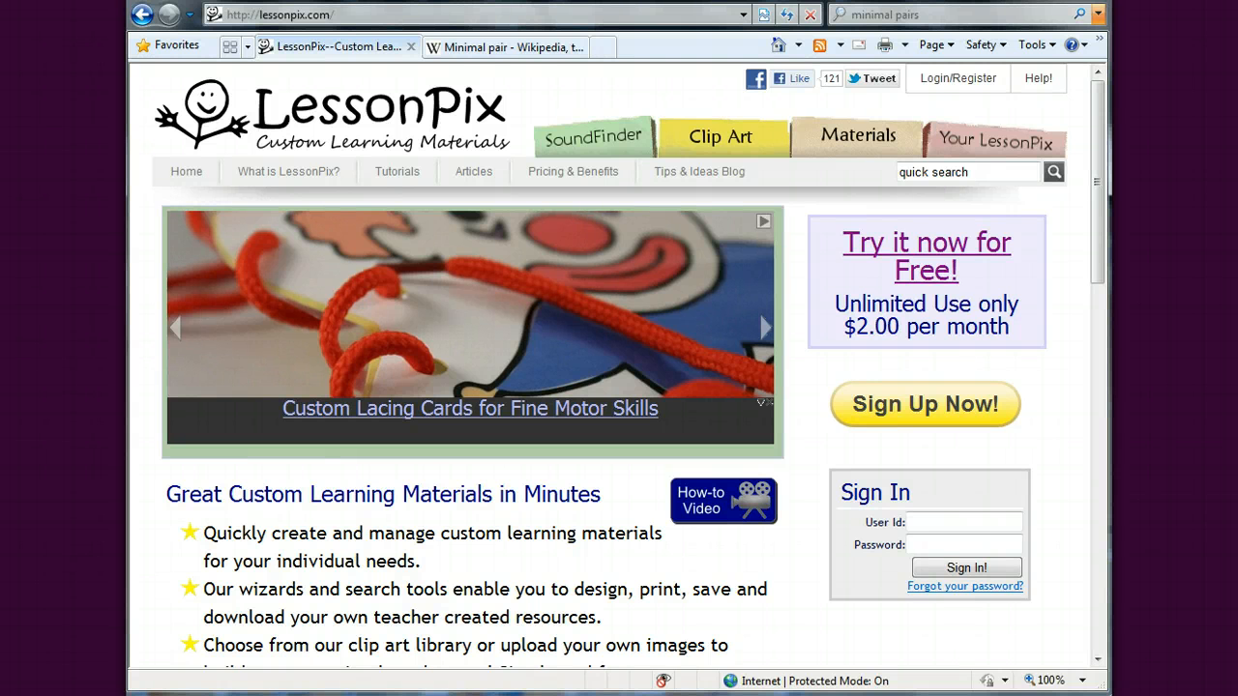
Step: Skim the Minimal pair article, then return to the LessonPix home page
click(505, 46)
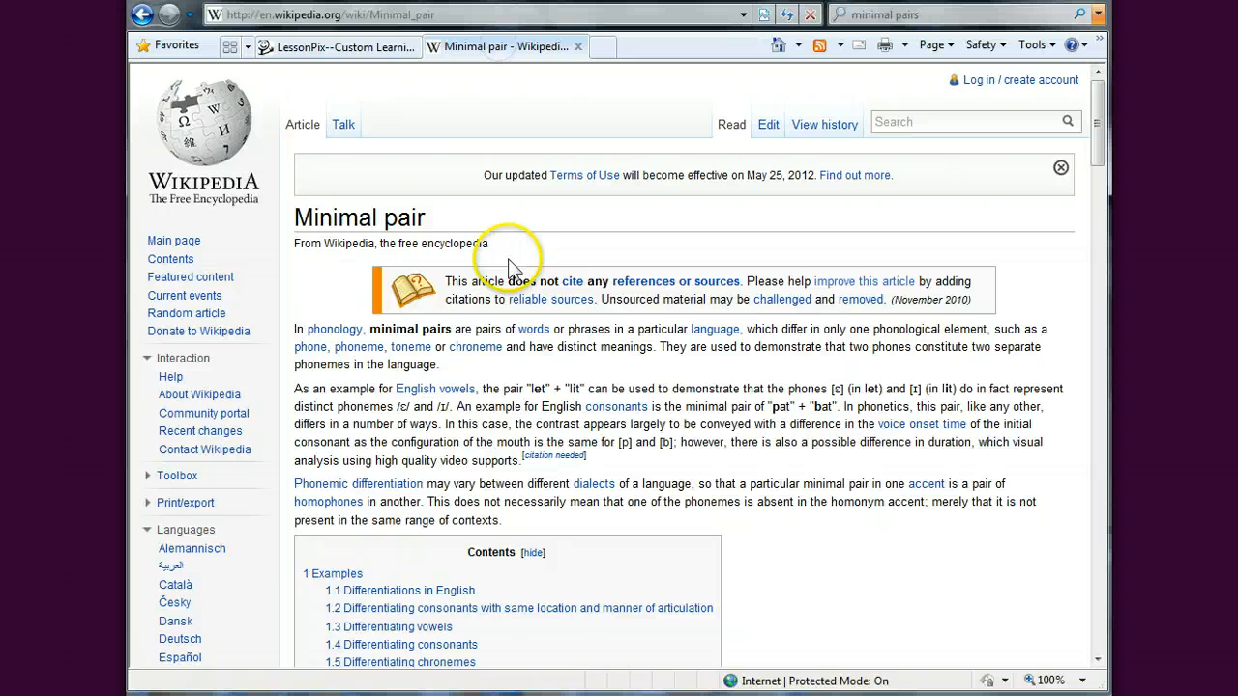
scroll(down, 3)
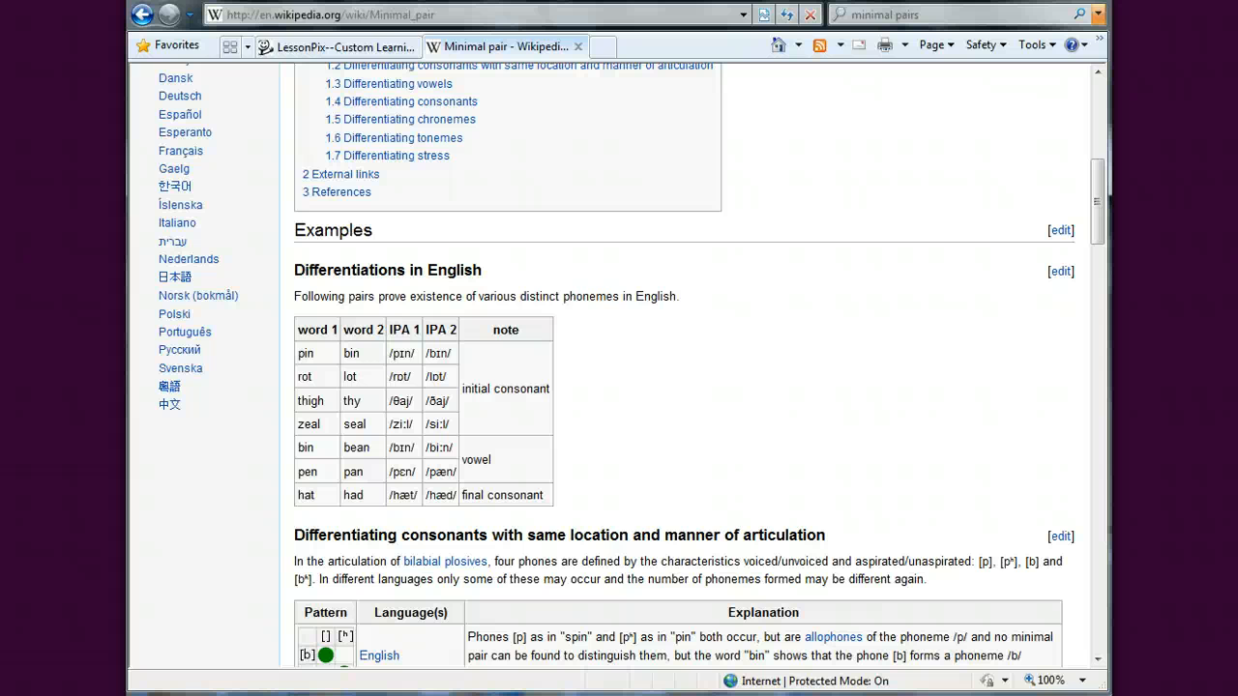
click(338, 47)
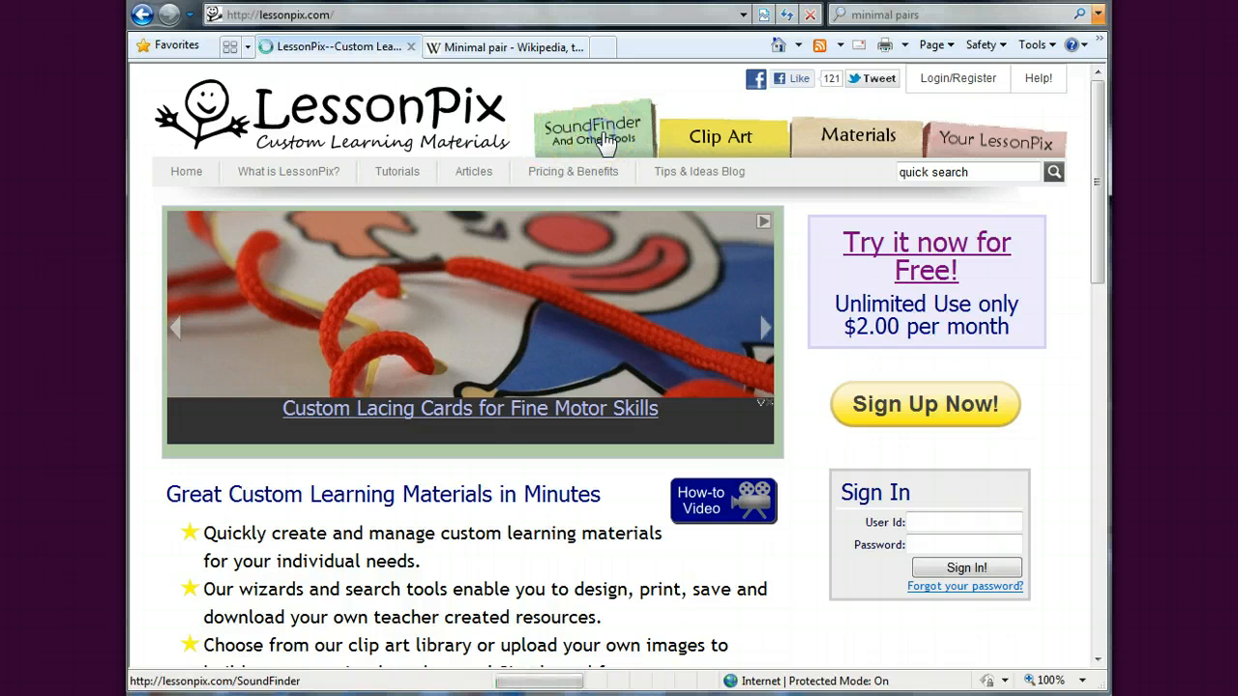
Step: Open SoundFinder's Minimal Pairs tool and read through its how-to explanation
click(592, 131)
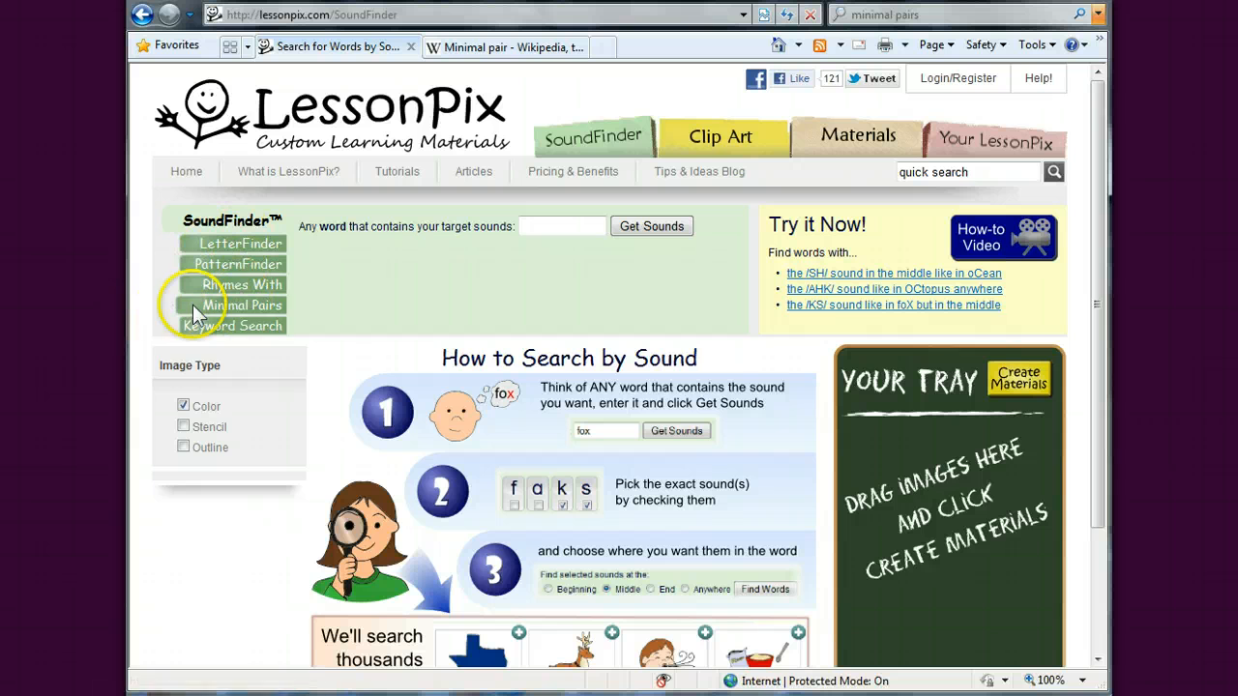
click(243, 305)
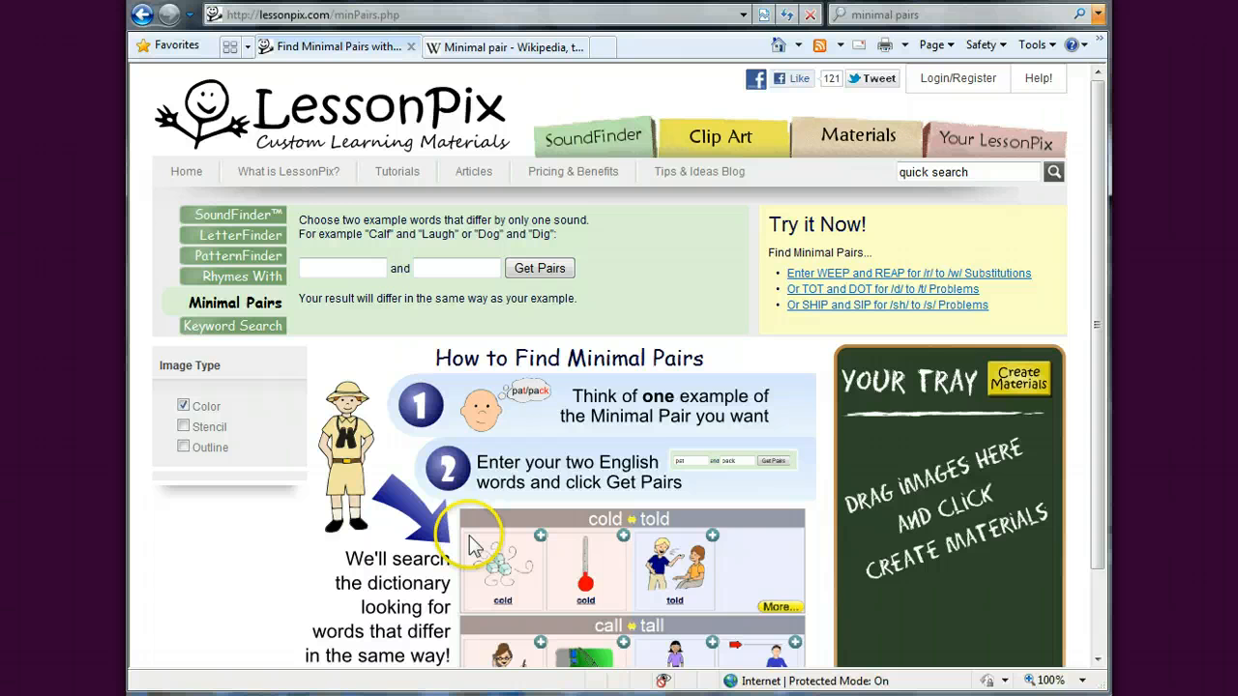
scroll(down, 3)
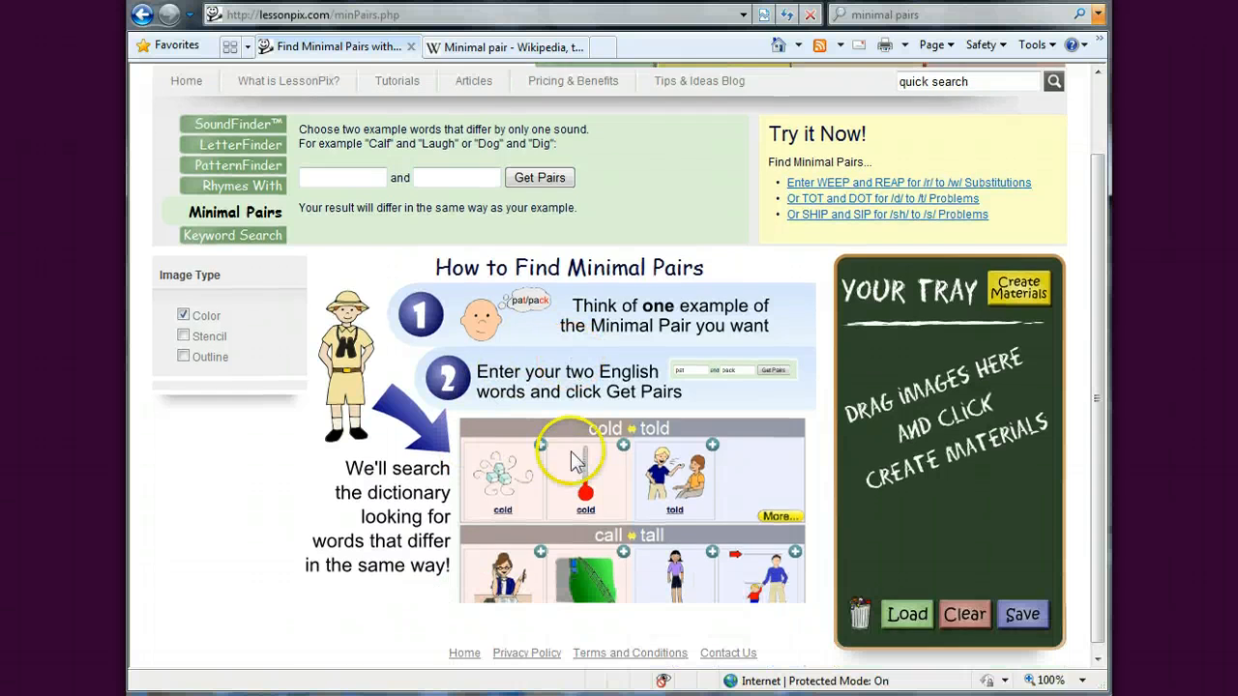
scroll(down, 3)
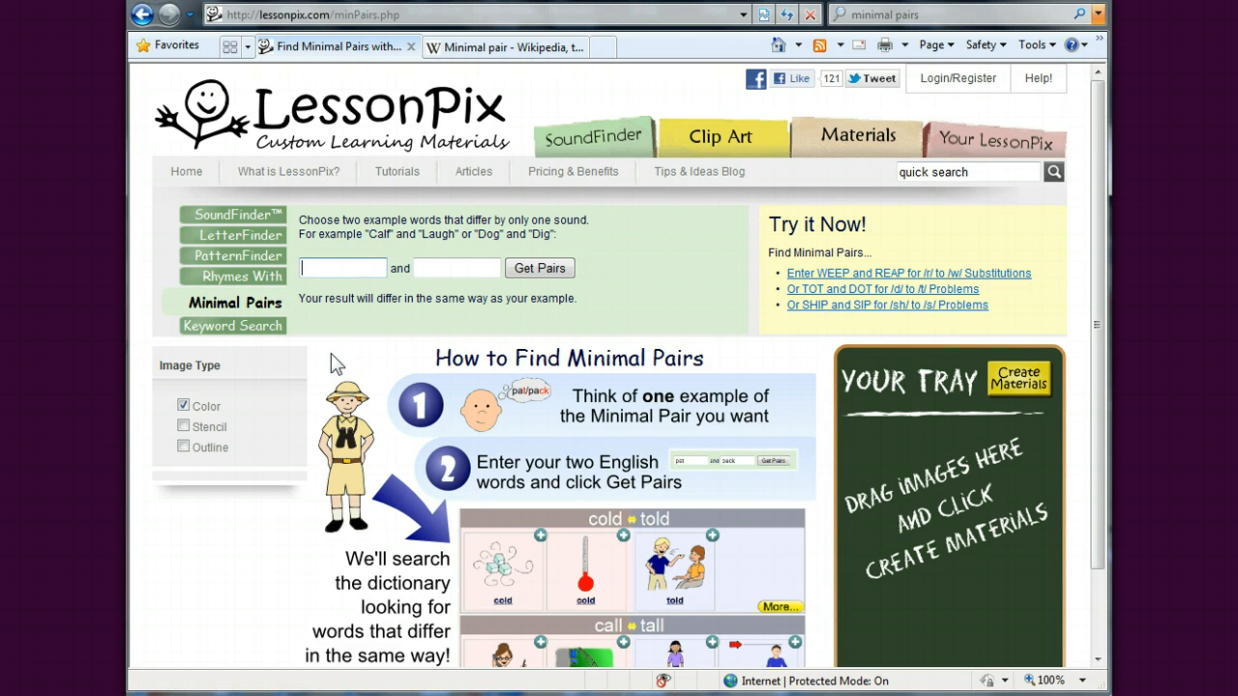
Step: Enter lake and wake as the two words and get their minimal pairs
text(wak)
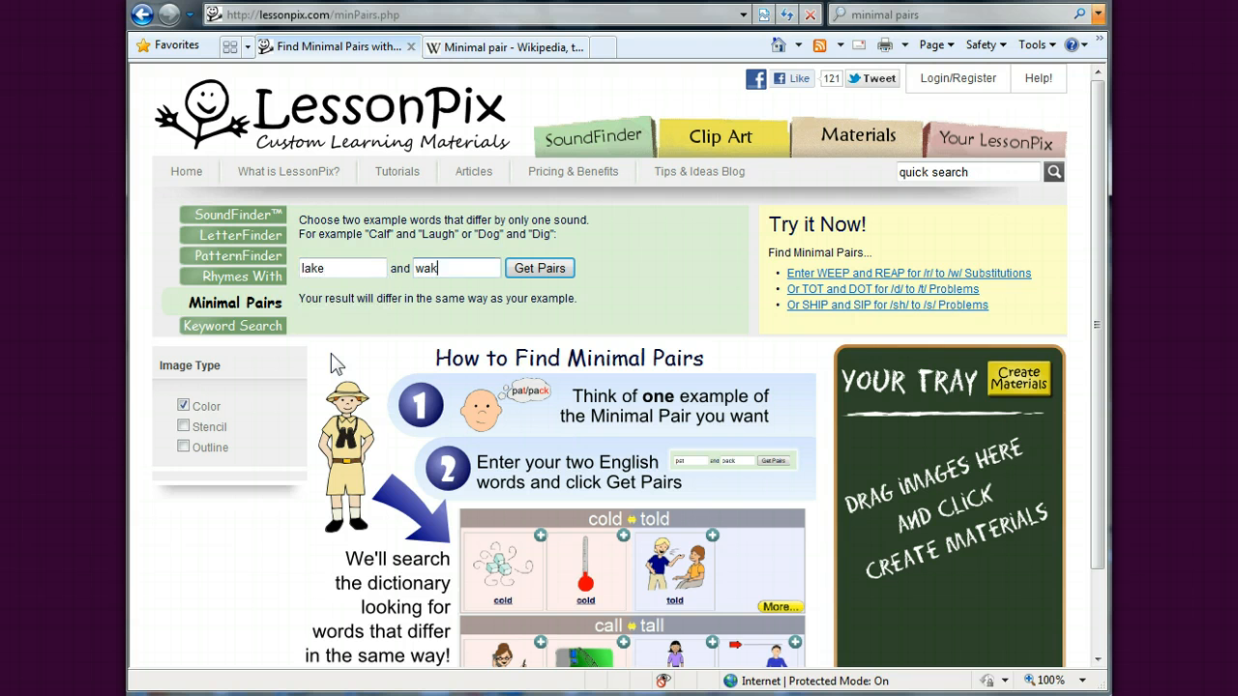
text(e)
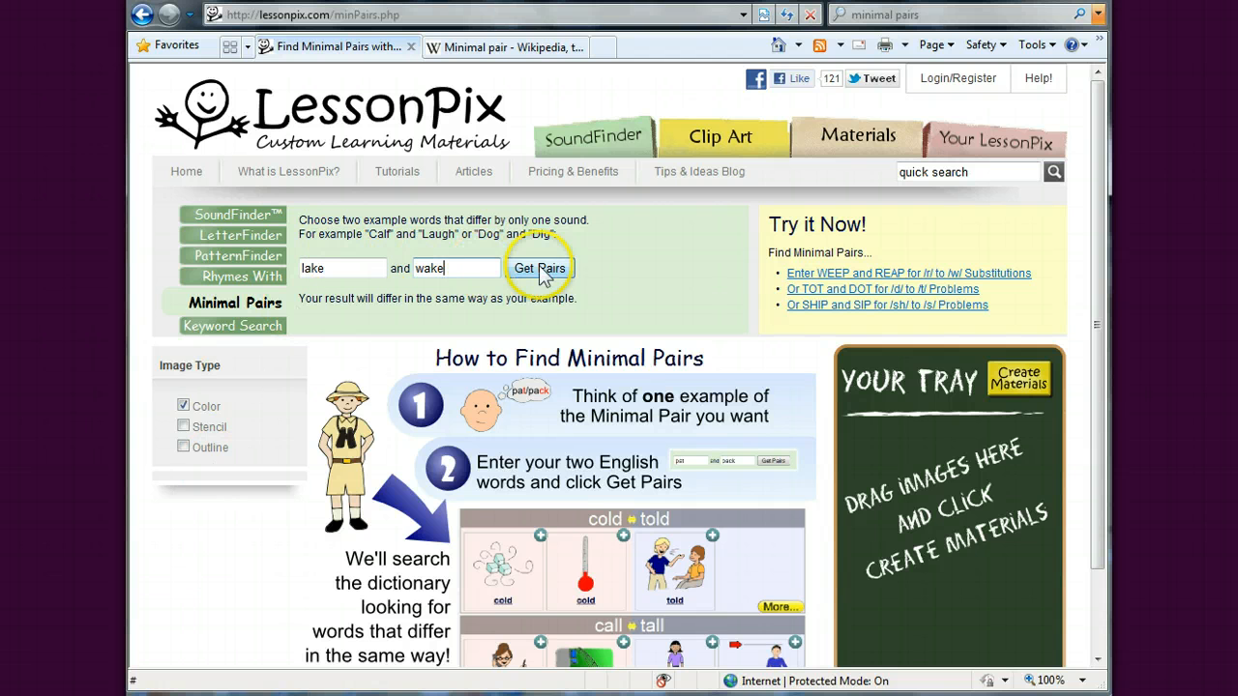
click(539, 268)
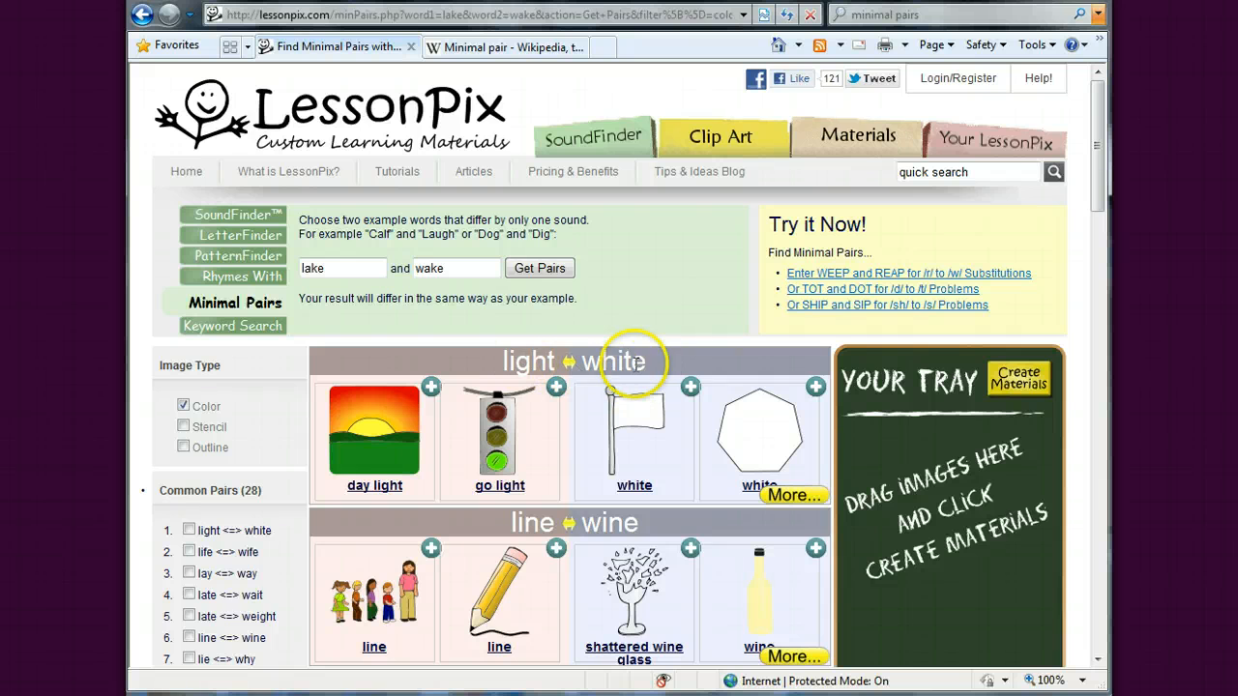
Step: Swap the lay/weigh tick for slept/swept and add the line picture to the tray
scroll(down, 3)
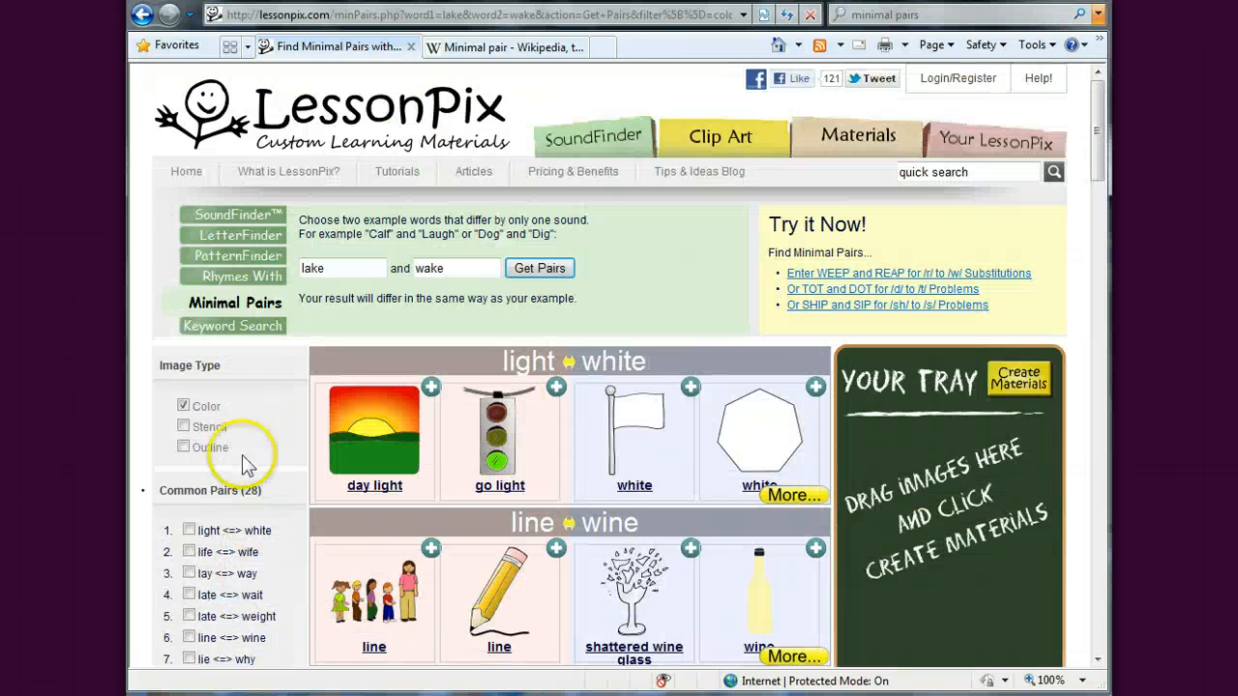
scroll(down, 3)
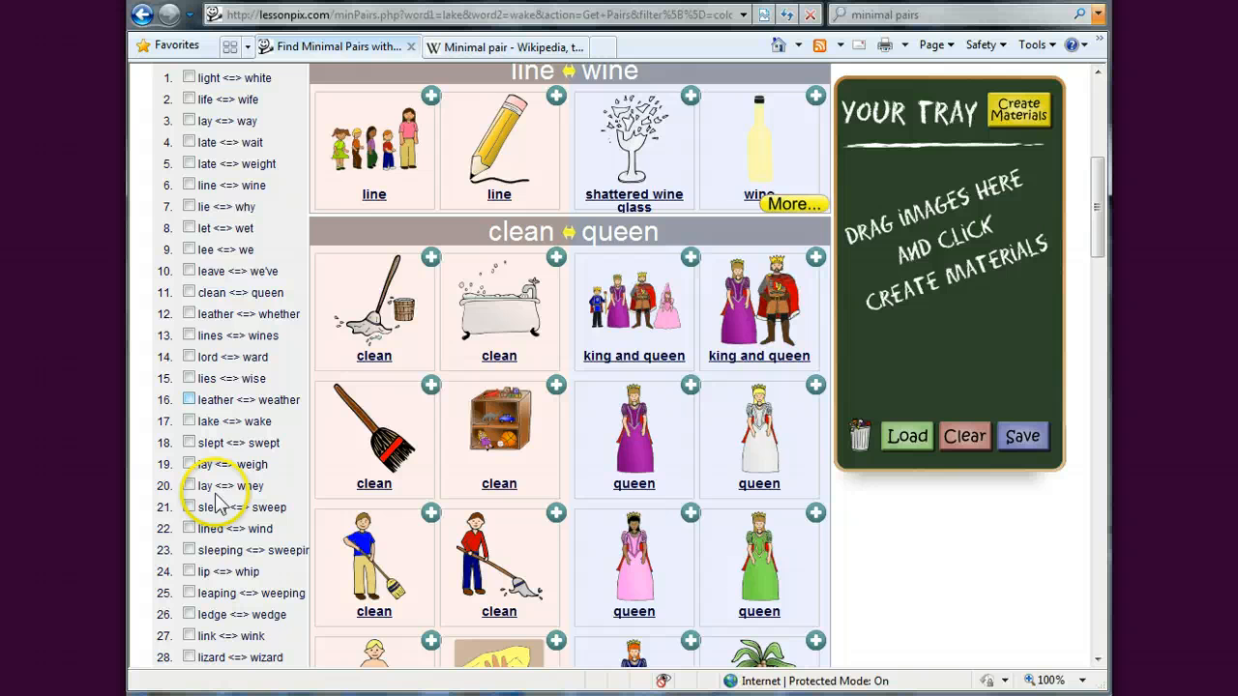
scroll(down, 3)
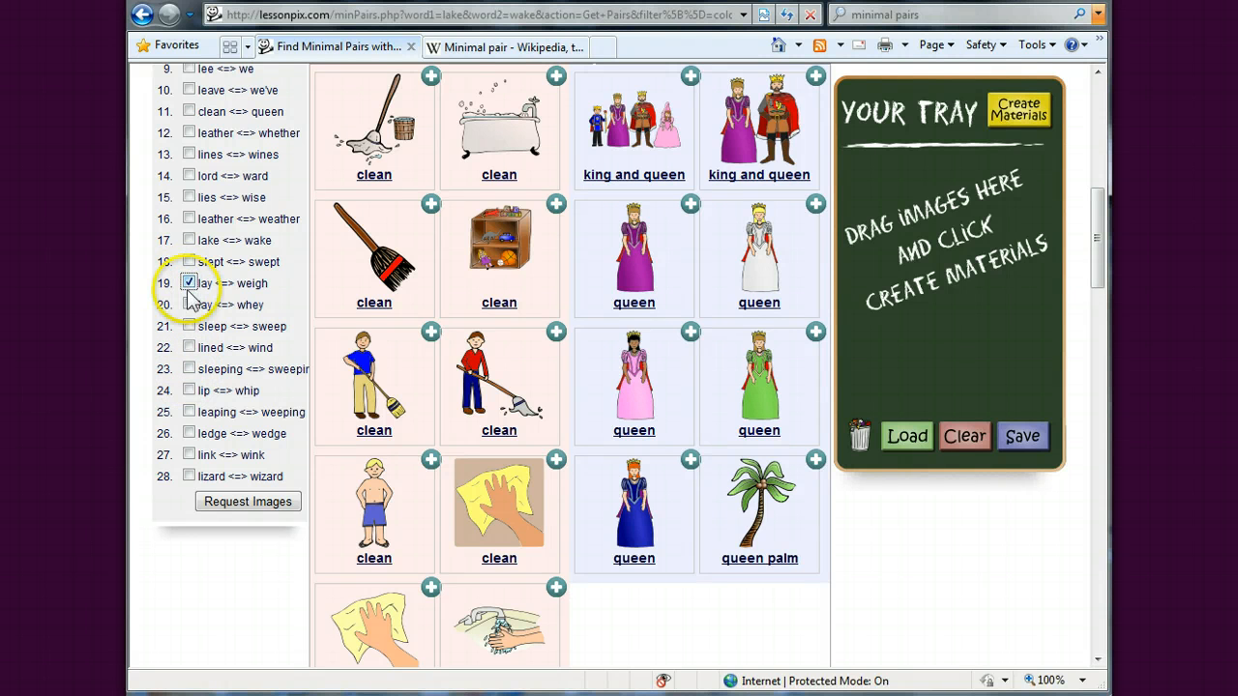
click(189, 283)
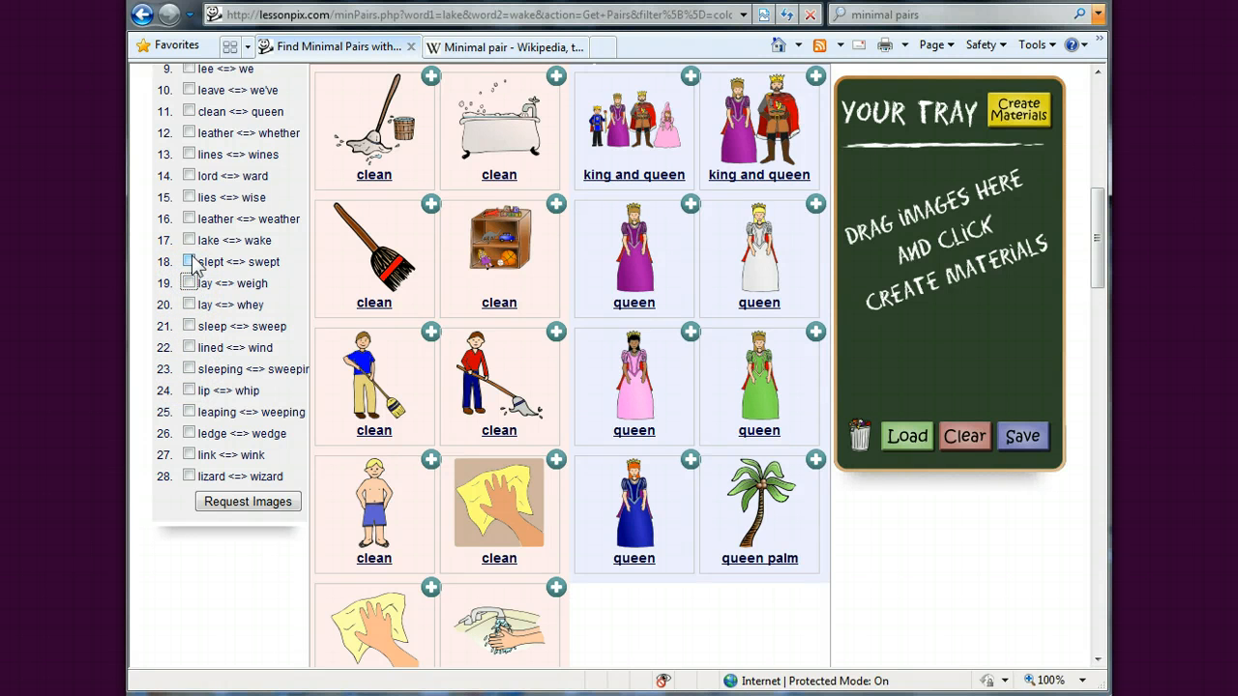
click(188, 261)
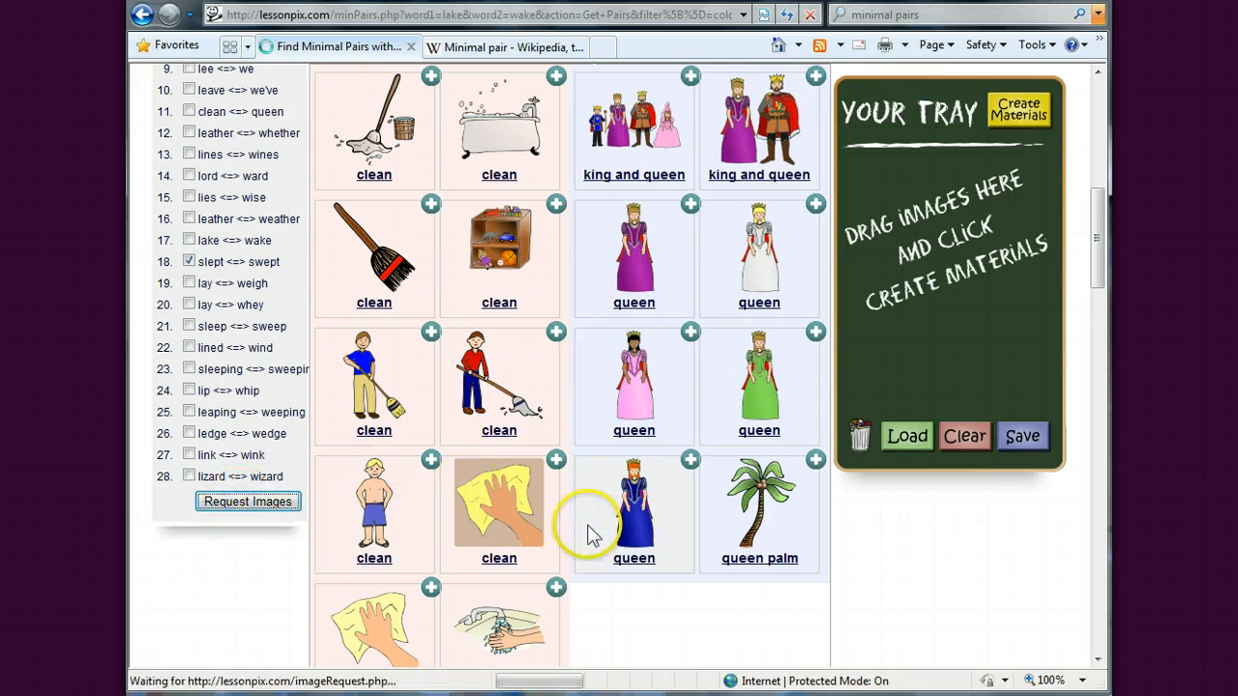
click(248, 501)
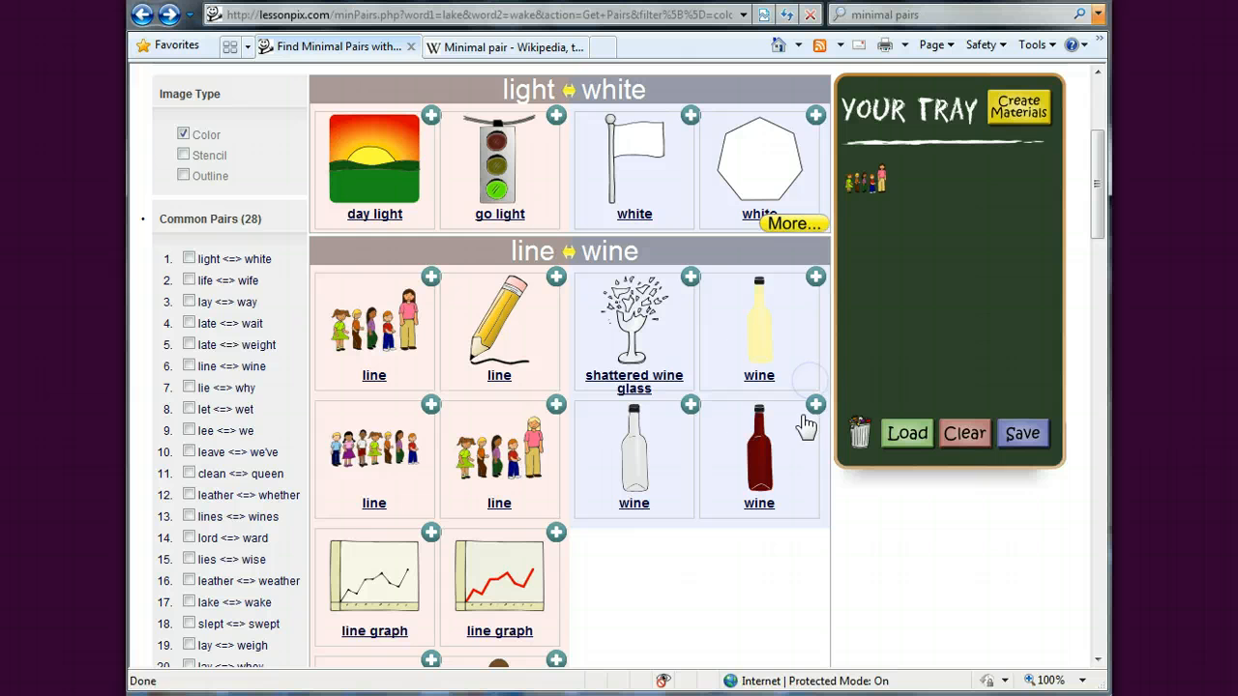
Step: Add the wine bottle picture to the tray and start Create Materials
click(815, 404)
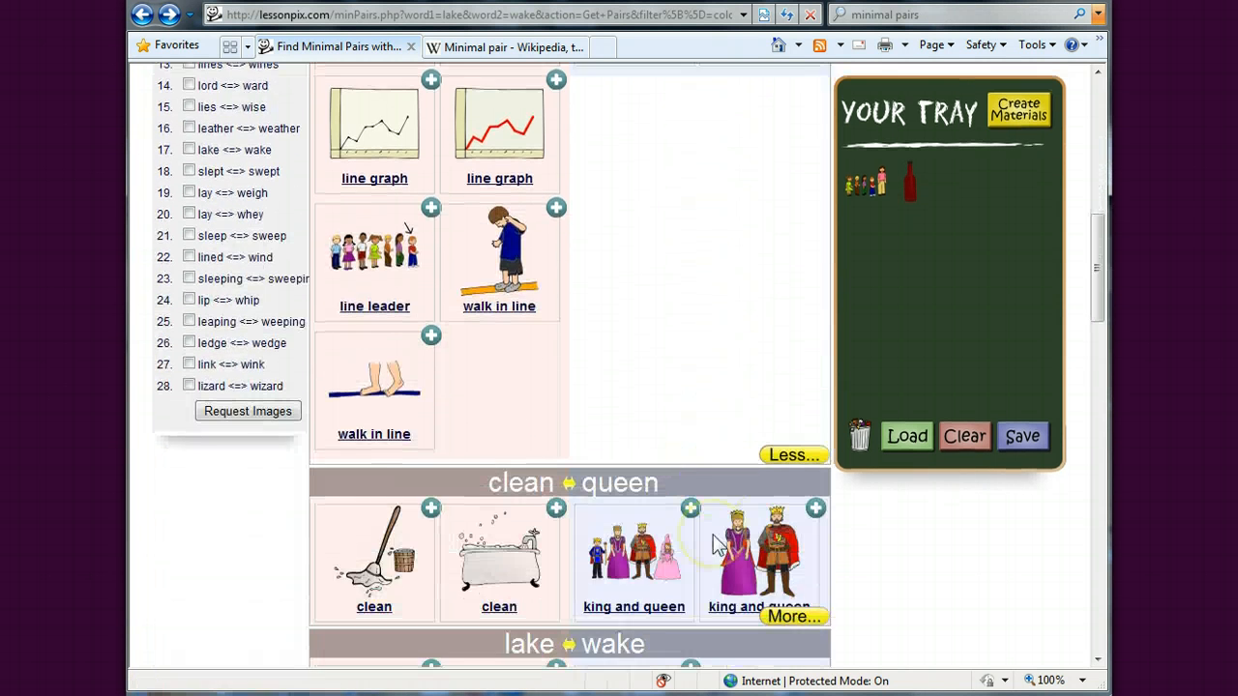
scroll(down, 3)
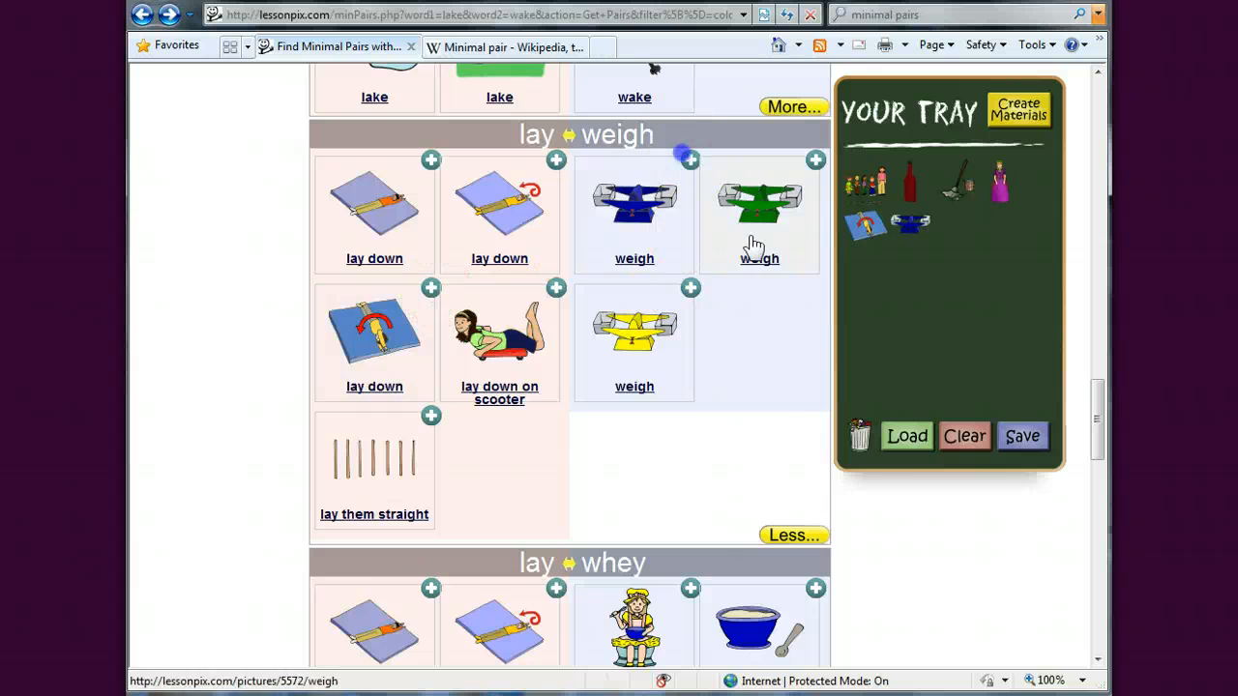
scroll(down, 3)
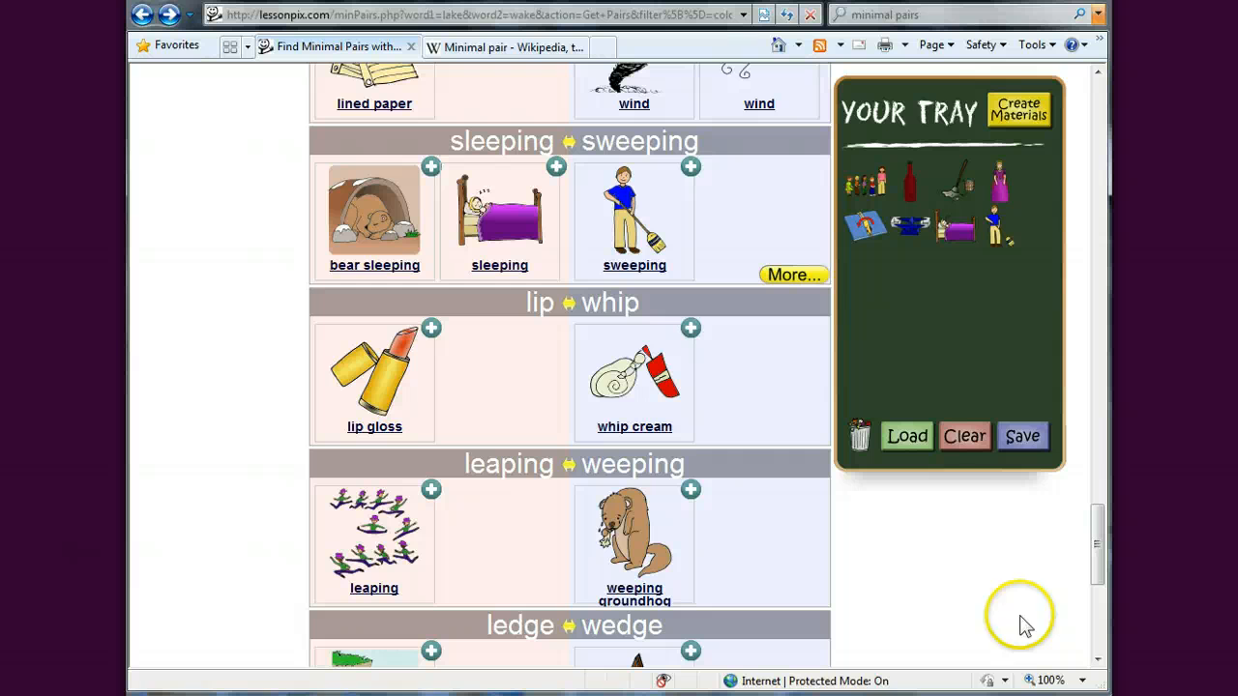
click(1019, 111)
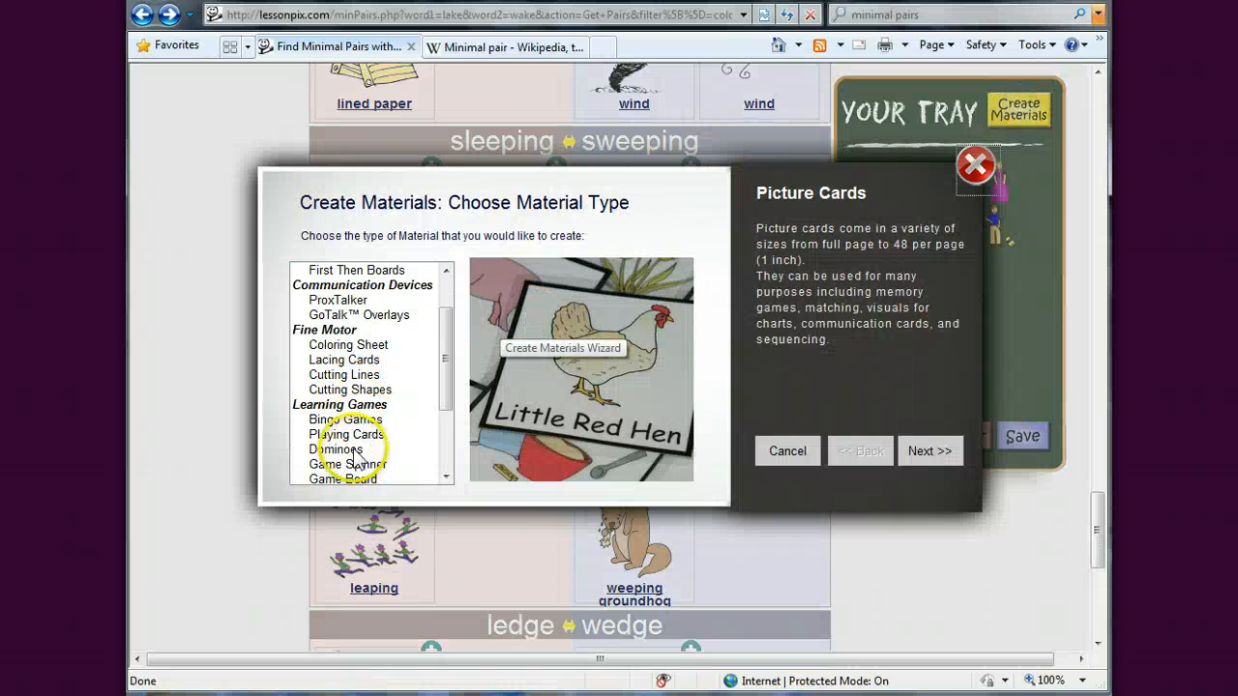
Step: Make playing cards with image titles shown and download them as a PDF
click(345, 434)
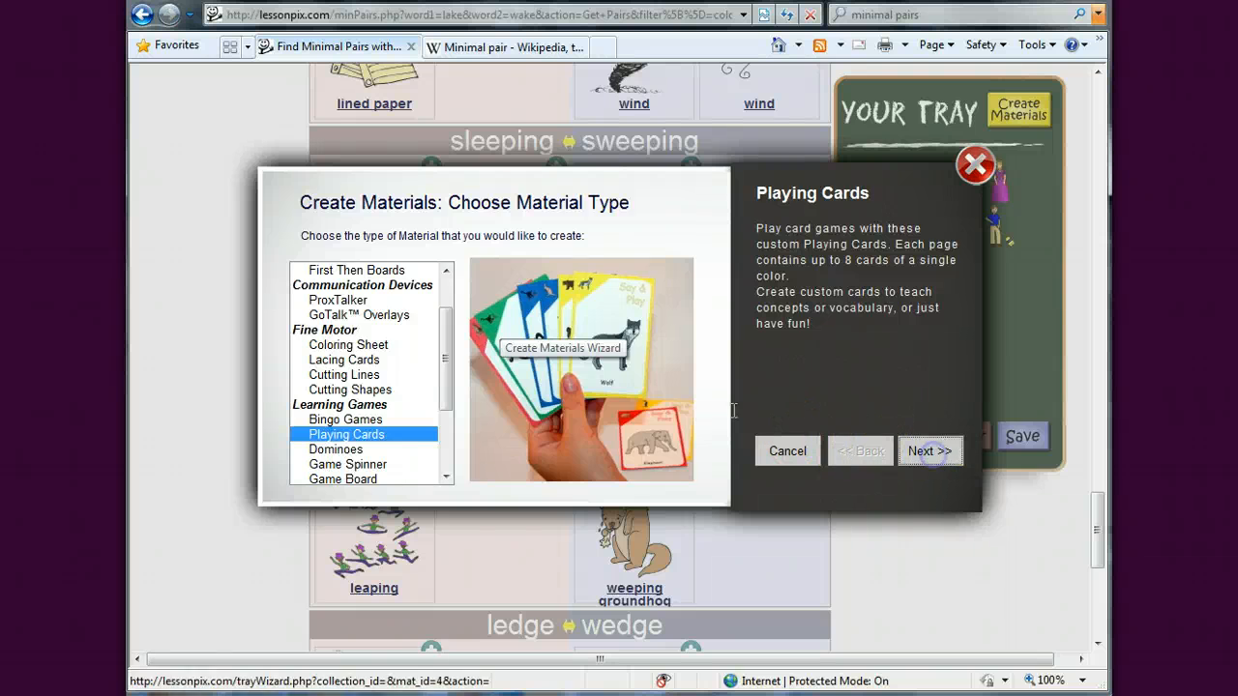
click(930, 451)
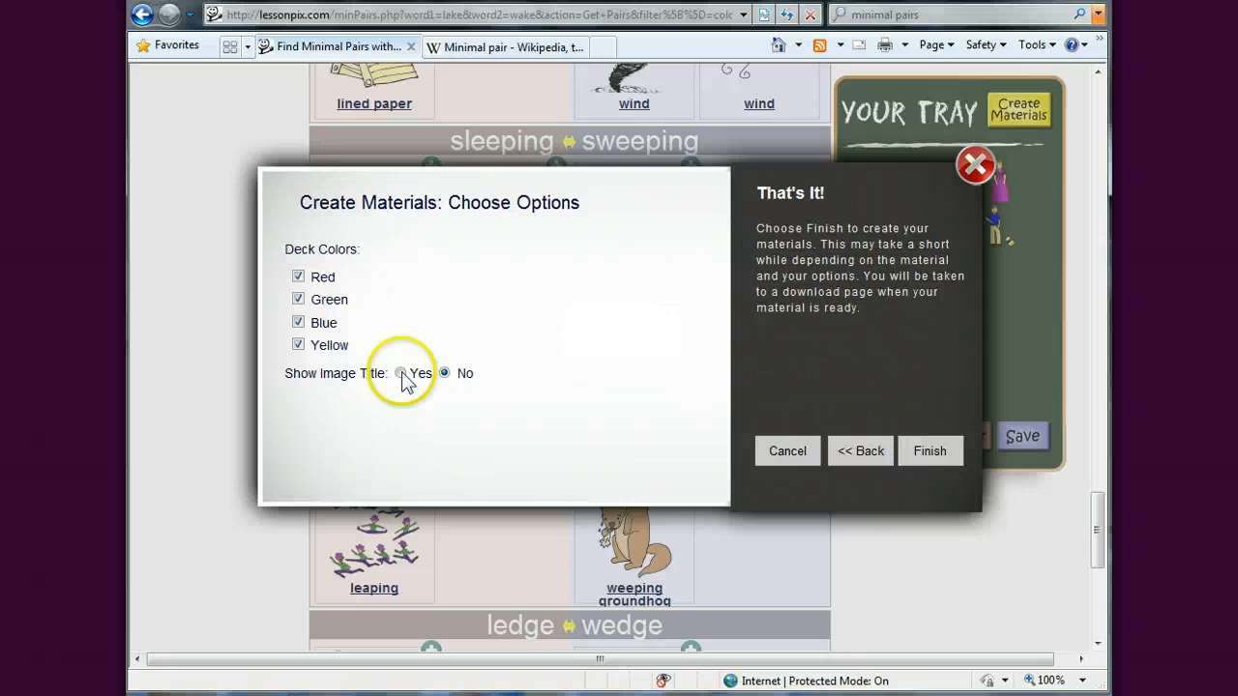
click(400, 373)
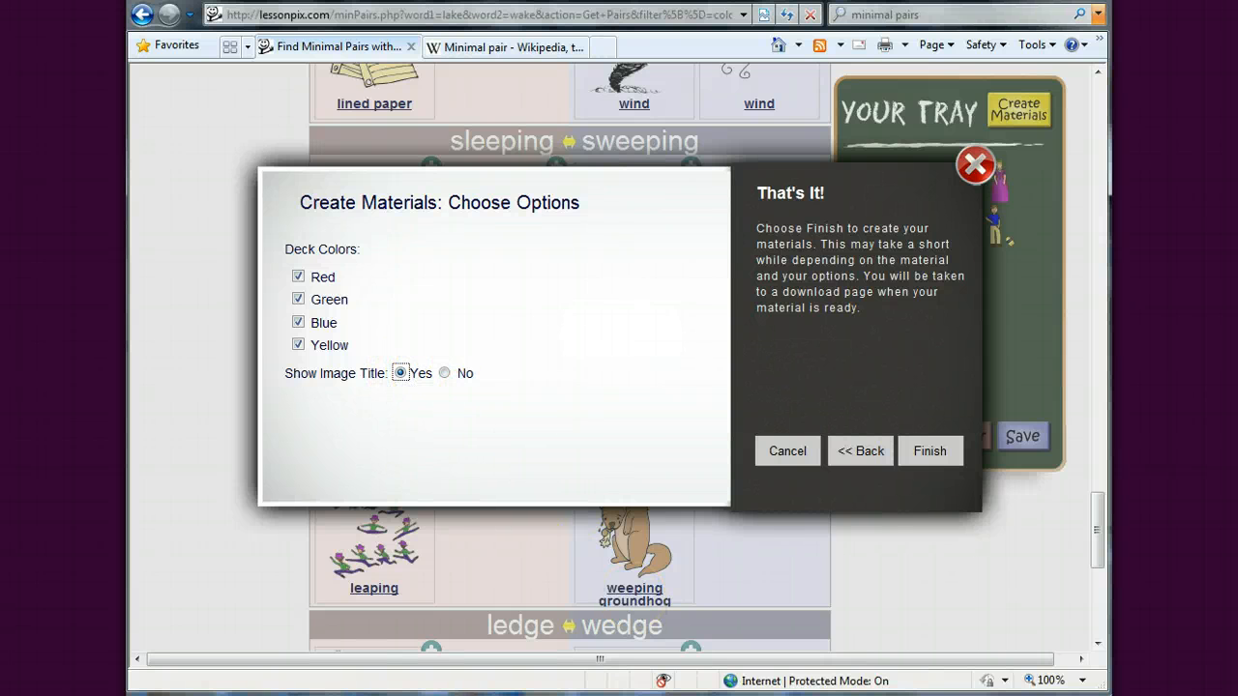
click(929, 451)
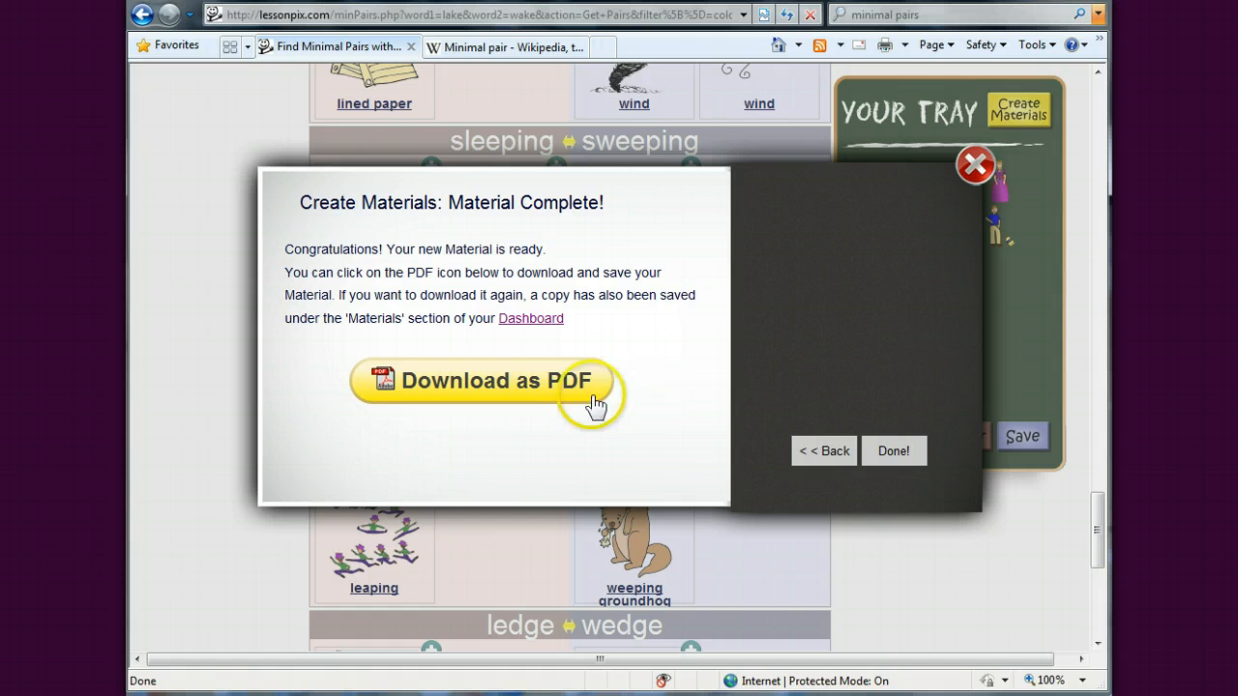
click(492, 381)
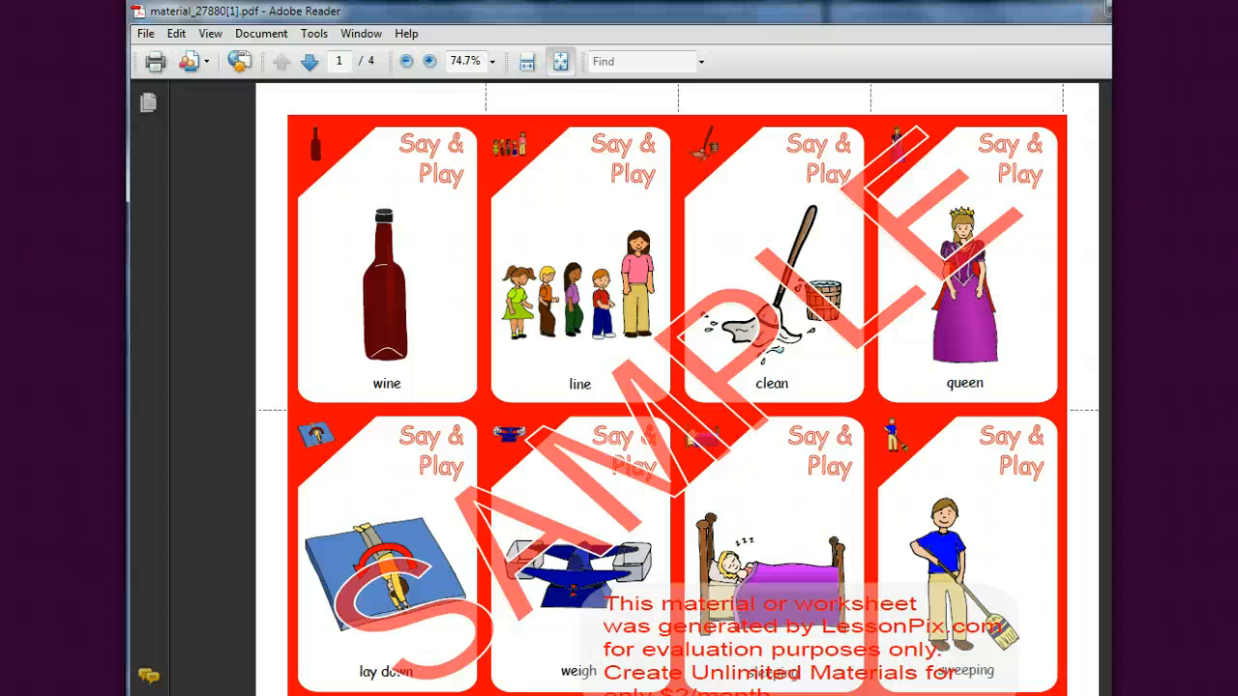
Step: Close the playing cards PDF in Adobe Reader
click(309, 61)
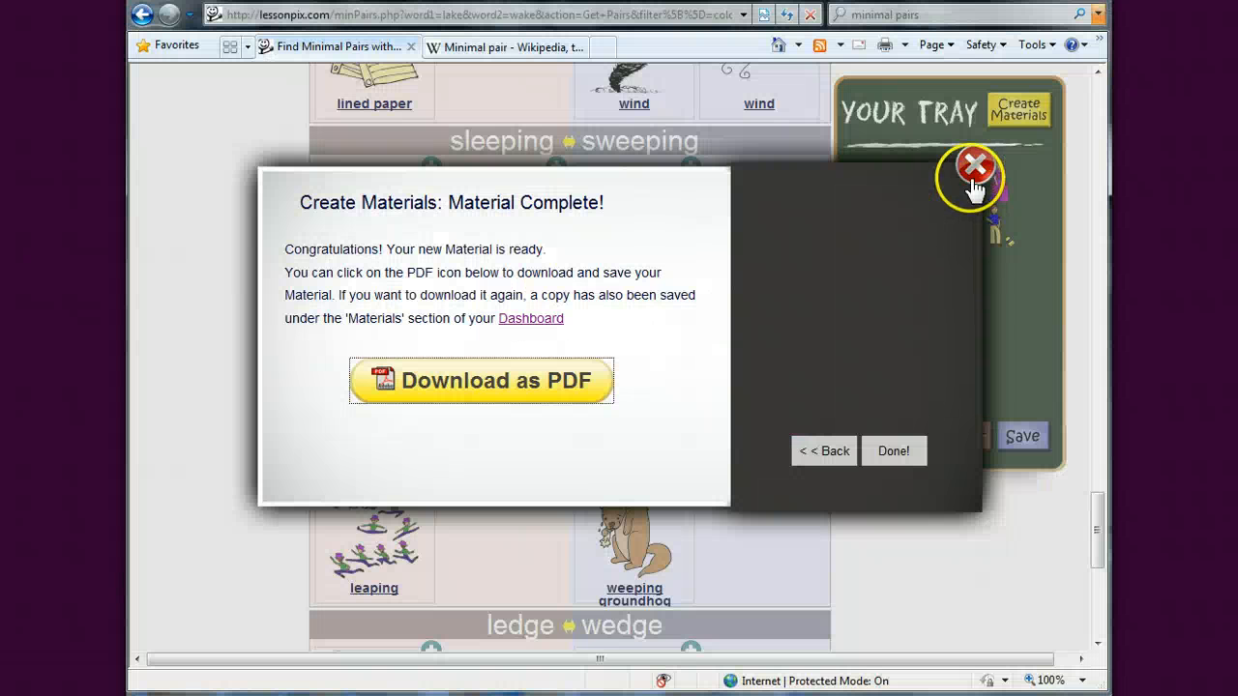
Step: Start a new Coloring Sheet from the tray pictures and advance to its options
click(973, 162)
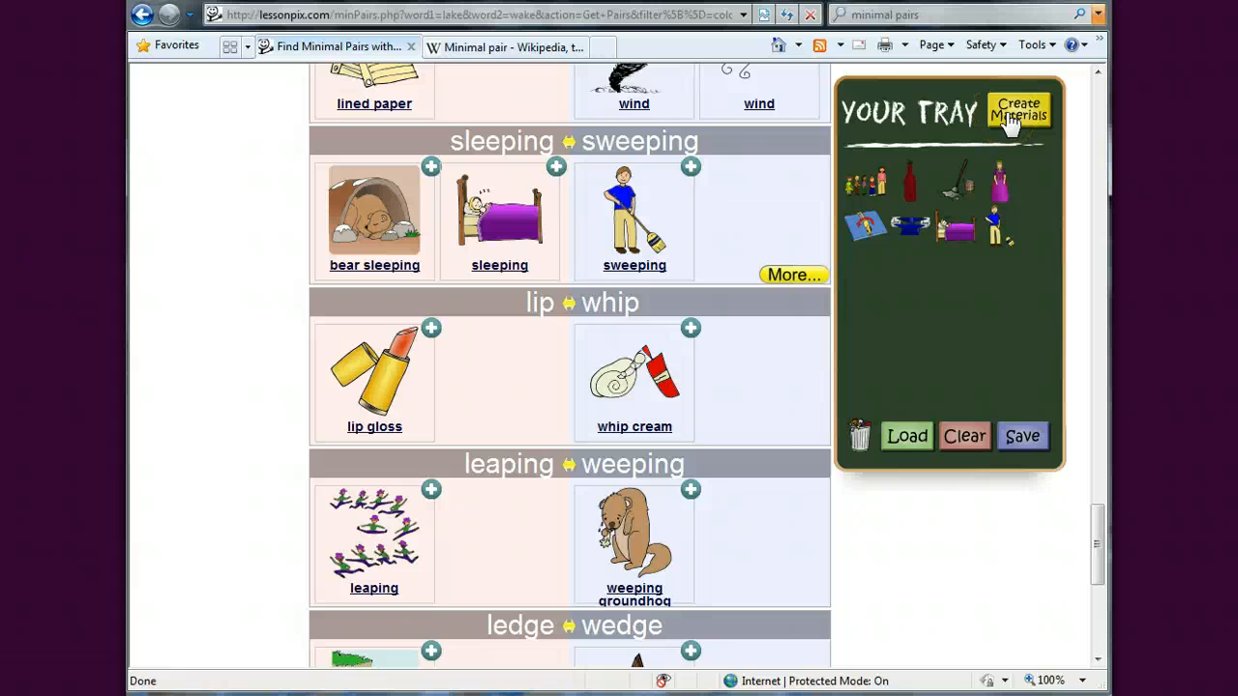
click(1018, 109)
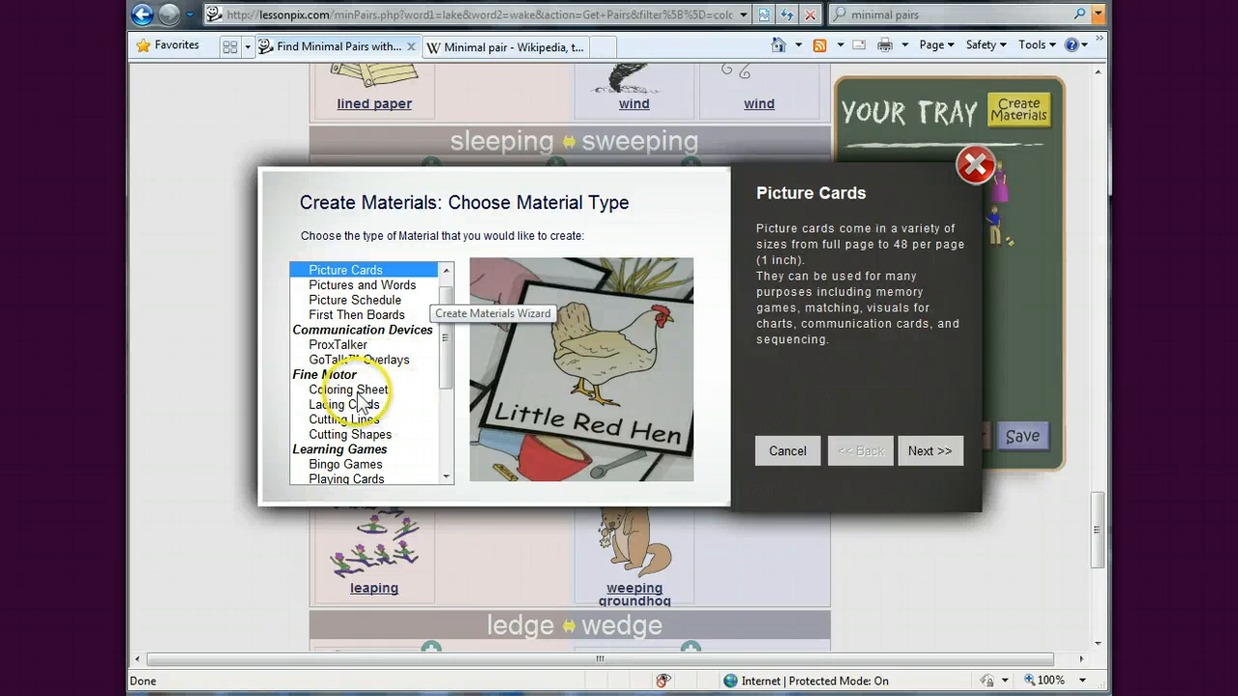
click(349, 390)
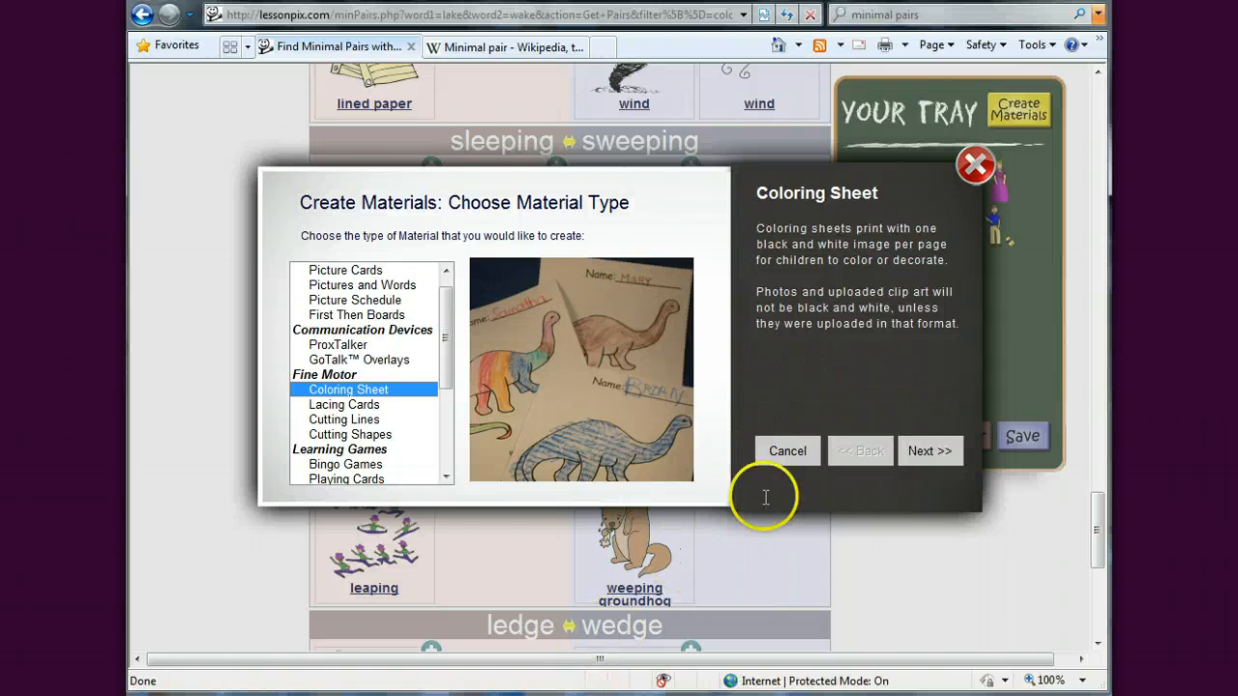
click(929, 450)
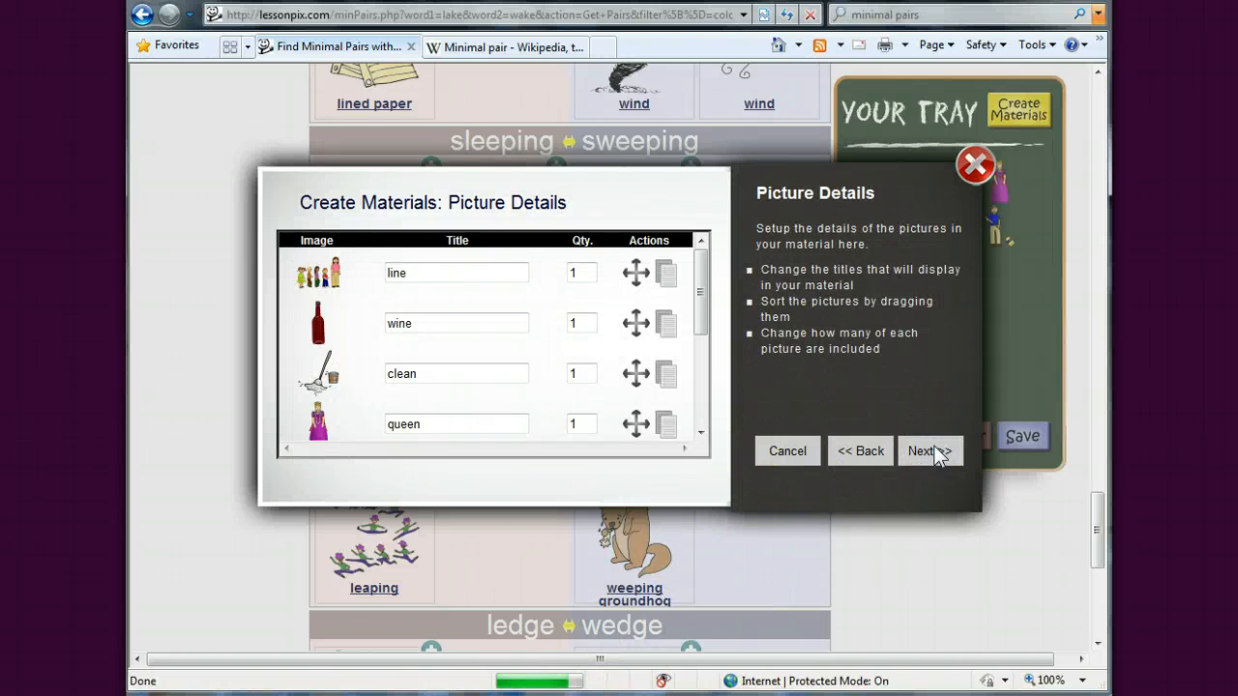
click(924, 451)
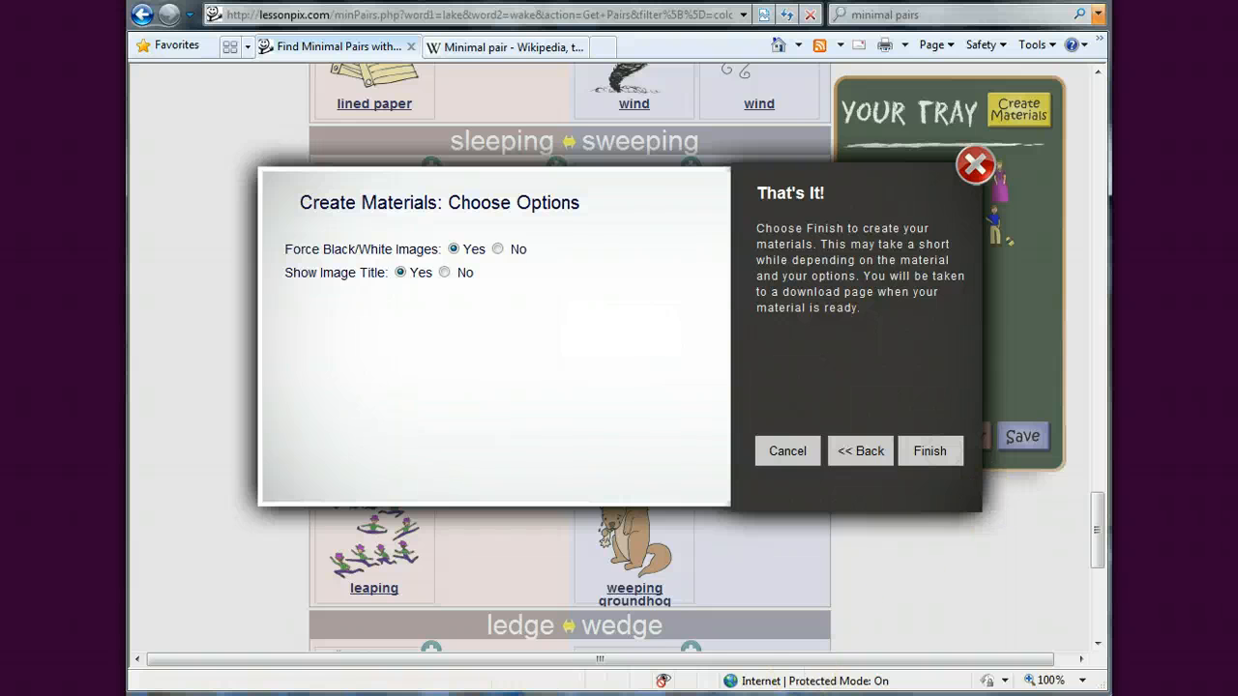
Step: Finish generating the coloring sheet, then download and open it as a PDF
click(929, 451)
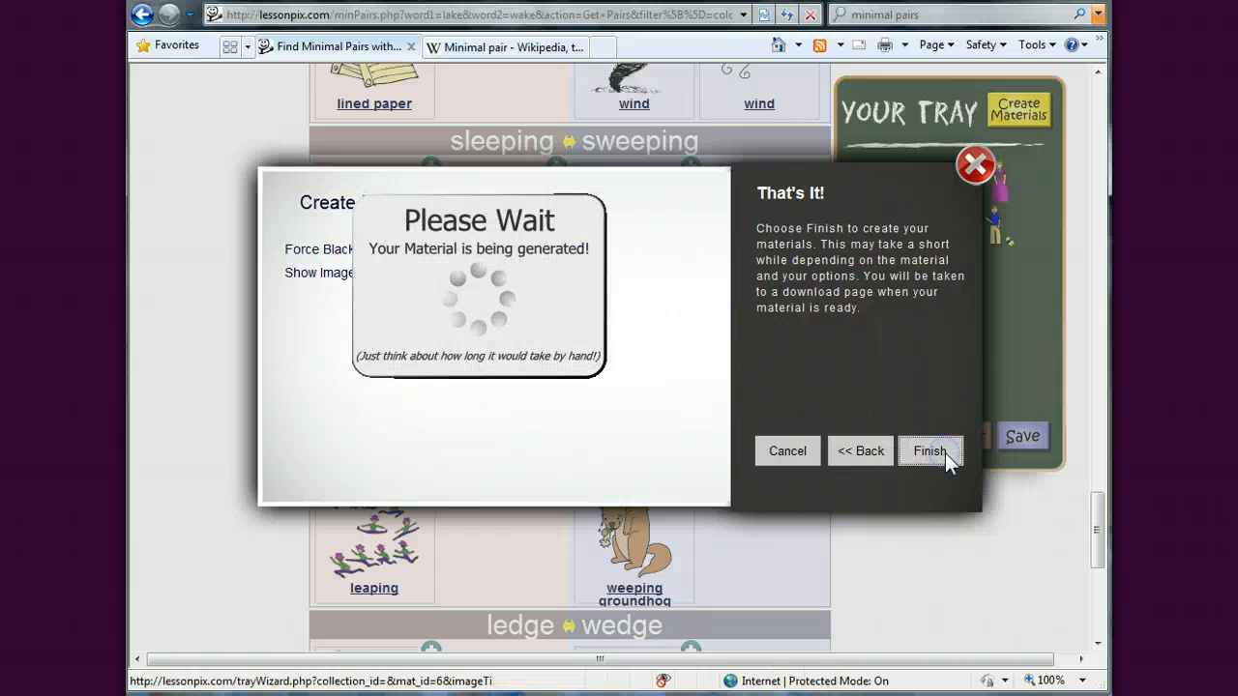
click(930, 451)
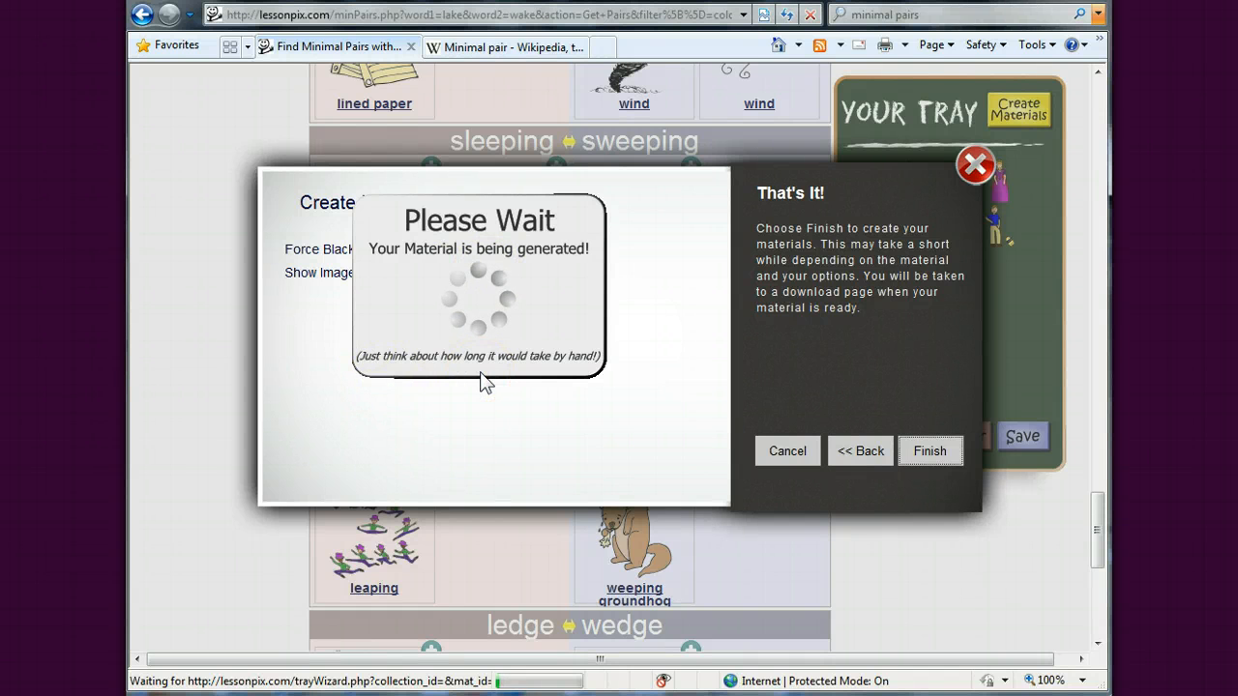
click(930, 451)
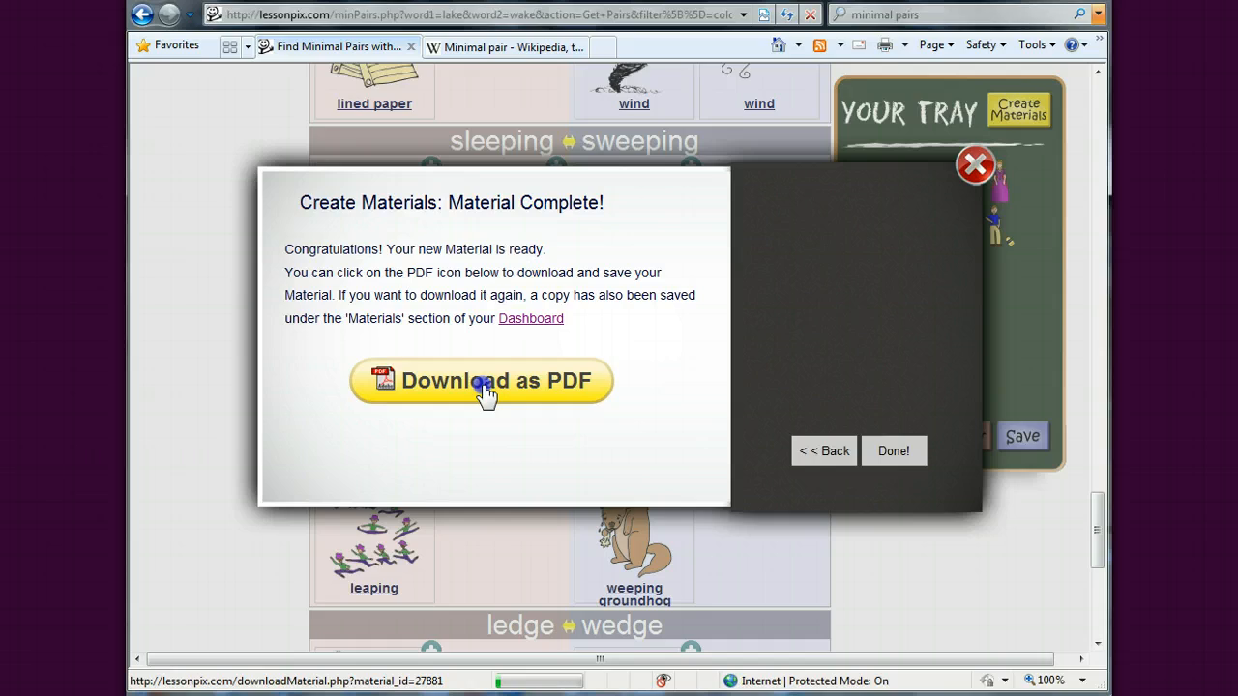
click(480, 380)
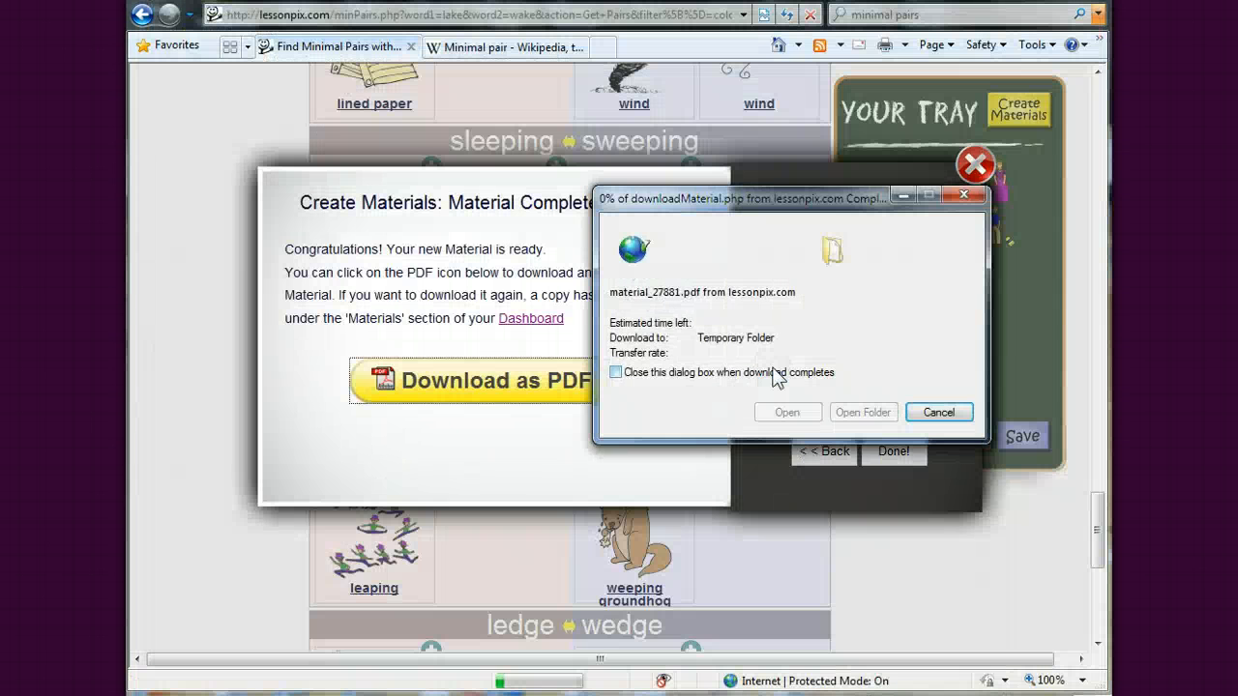
click(788, 412)
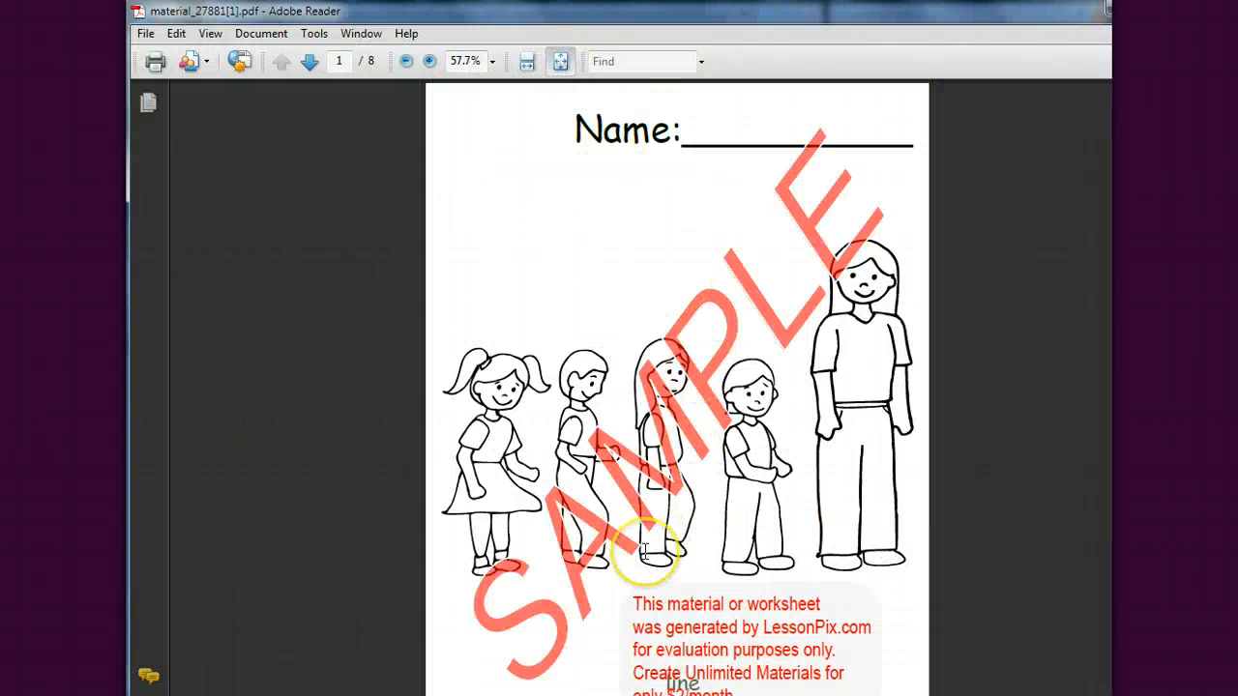
Step: Page forward through the coloring sheet PDF, then close Adobe Reader
click(308, 61)
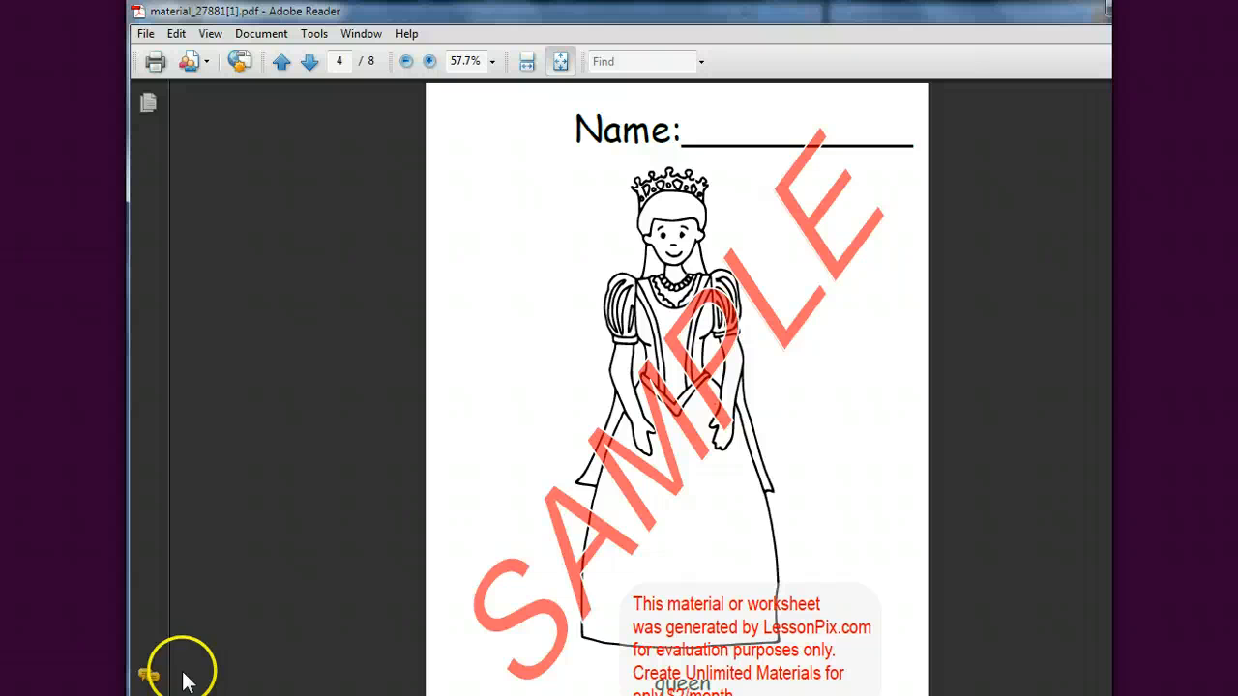
click(145, 33)
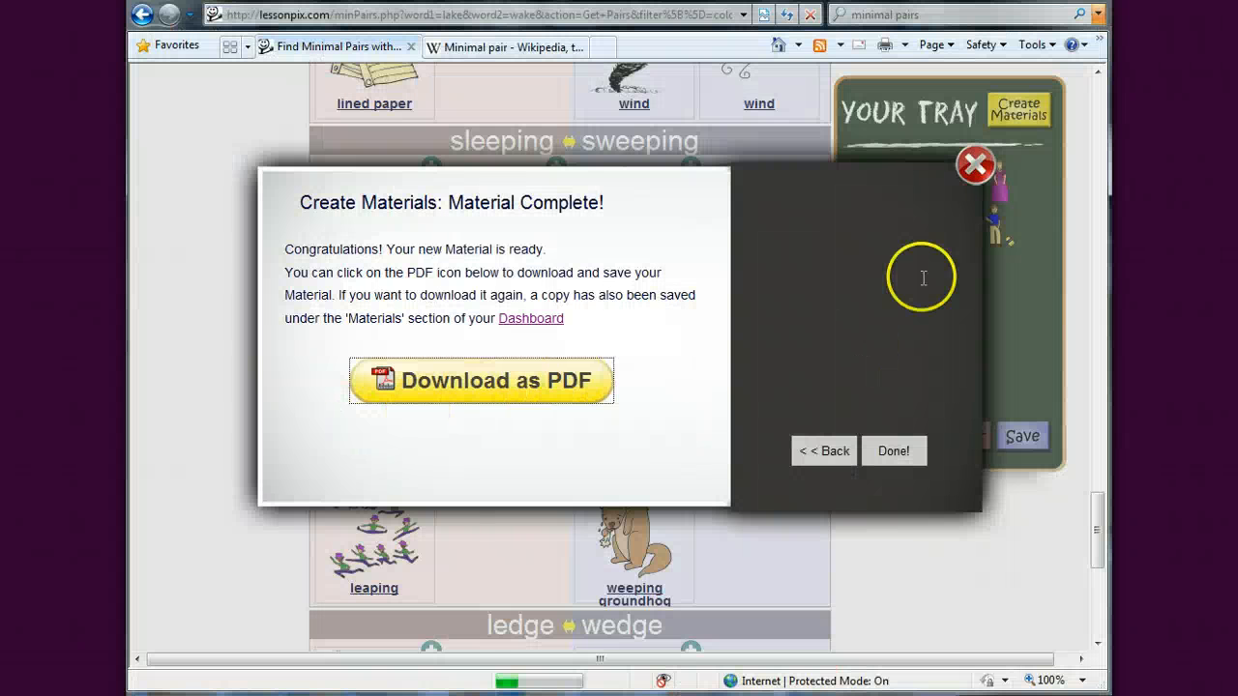
Step: Dismiss the Material Complete wizard and follow the Contact Us link at the page bottom
click(892, 451)
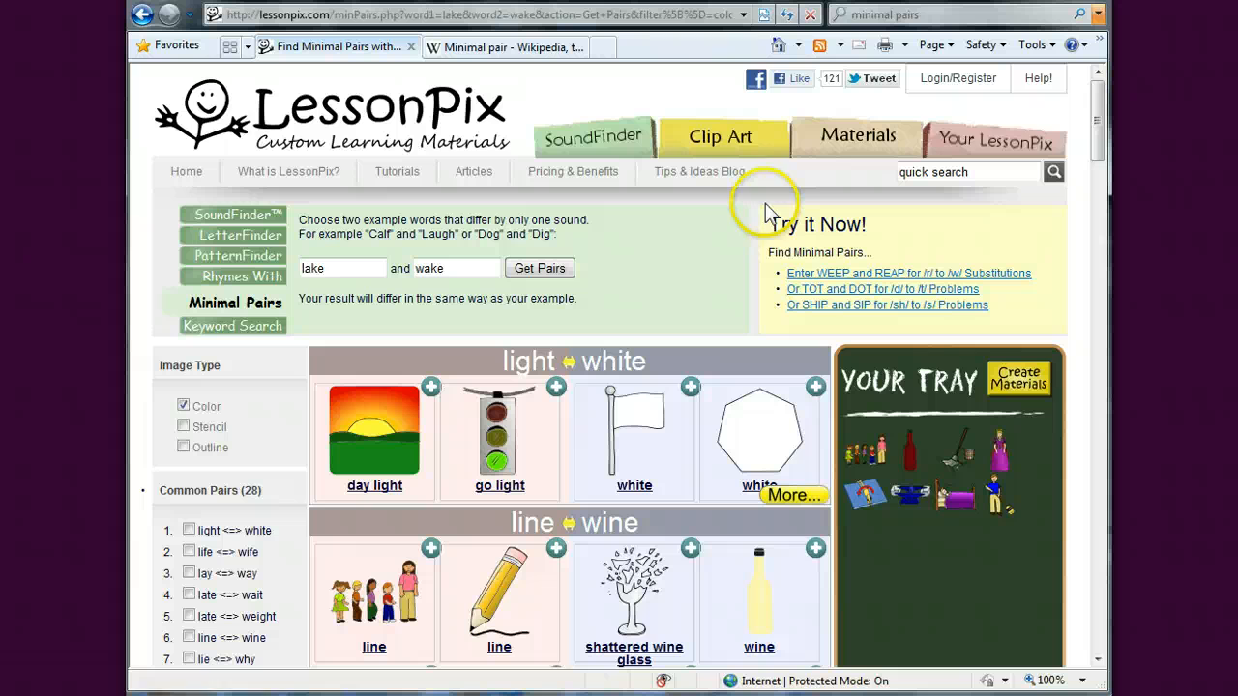
scroll(down, 3)
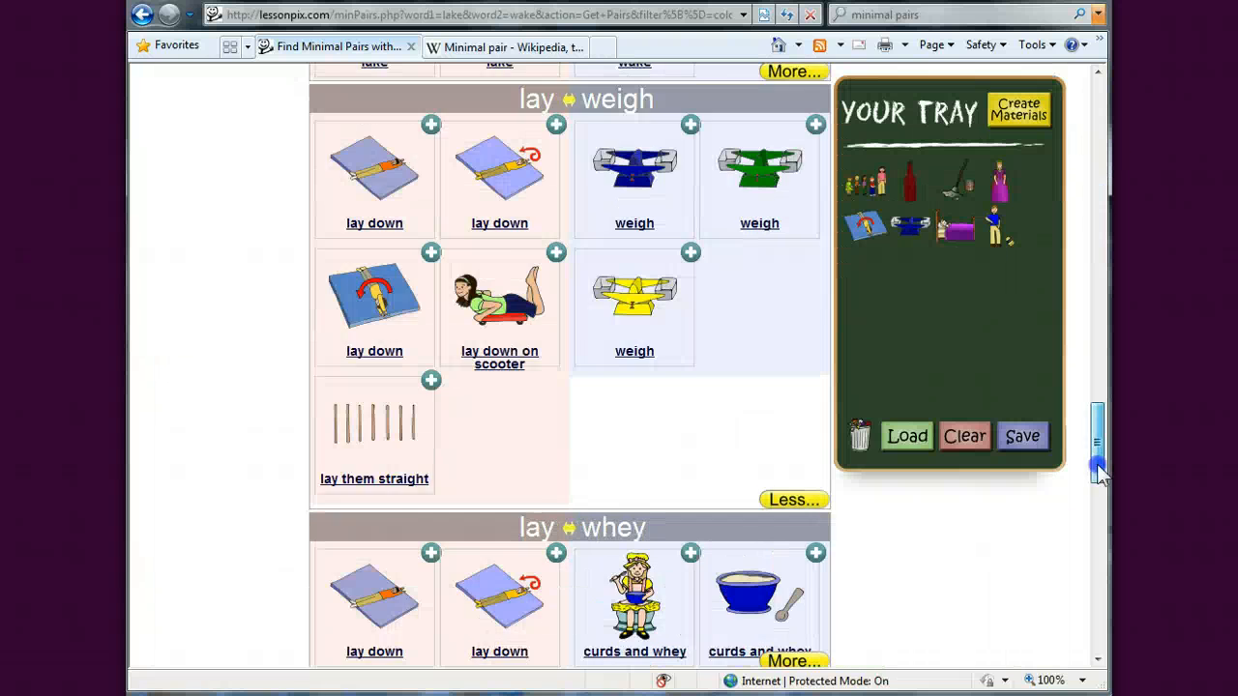
scroll(down, 3)
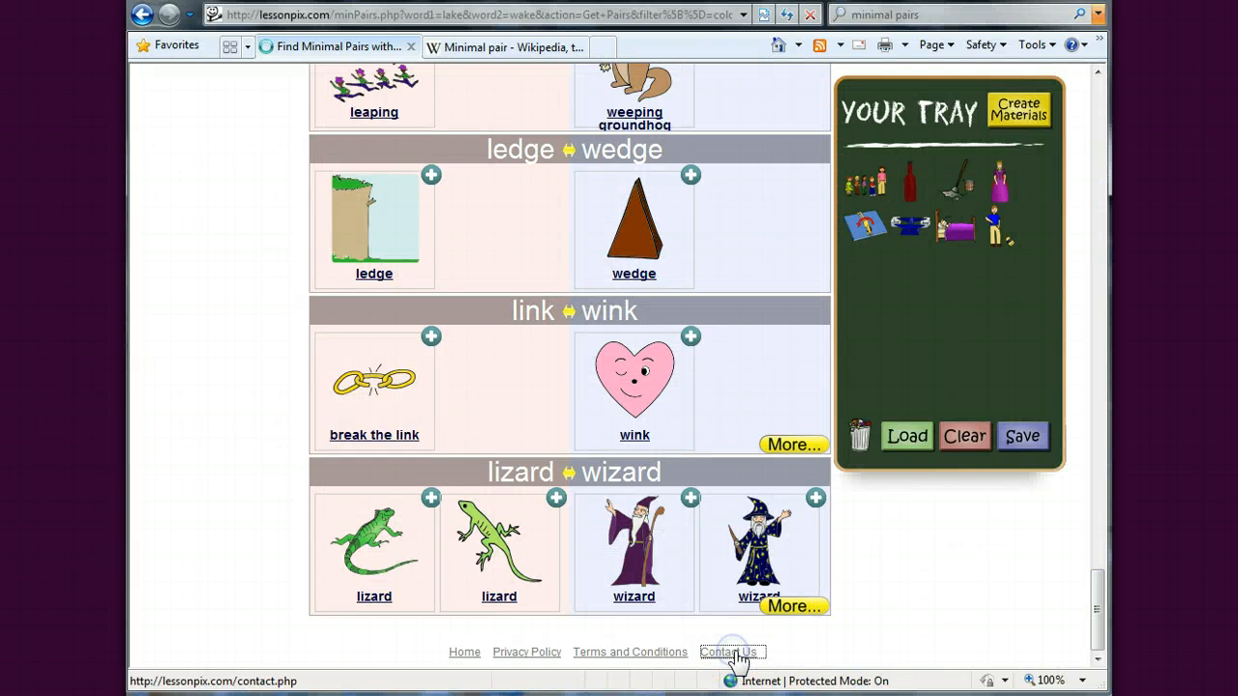
click(732, 652)
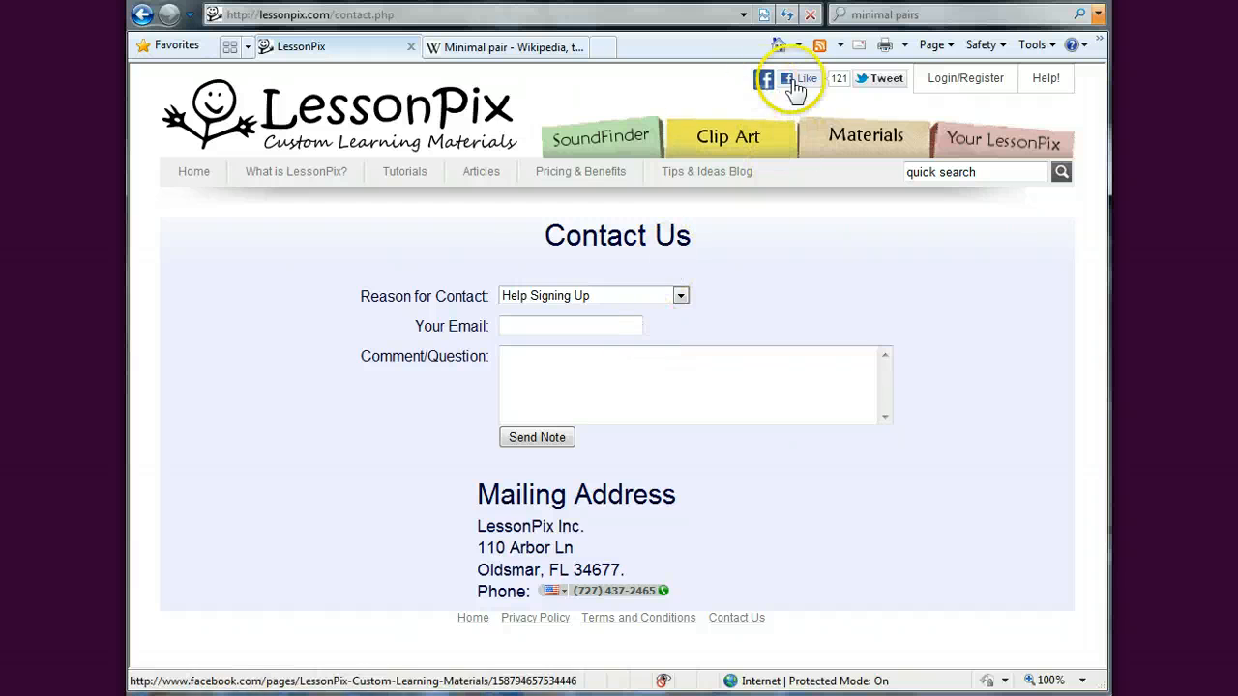